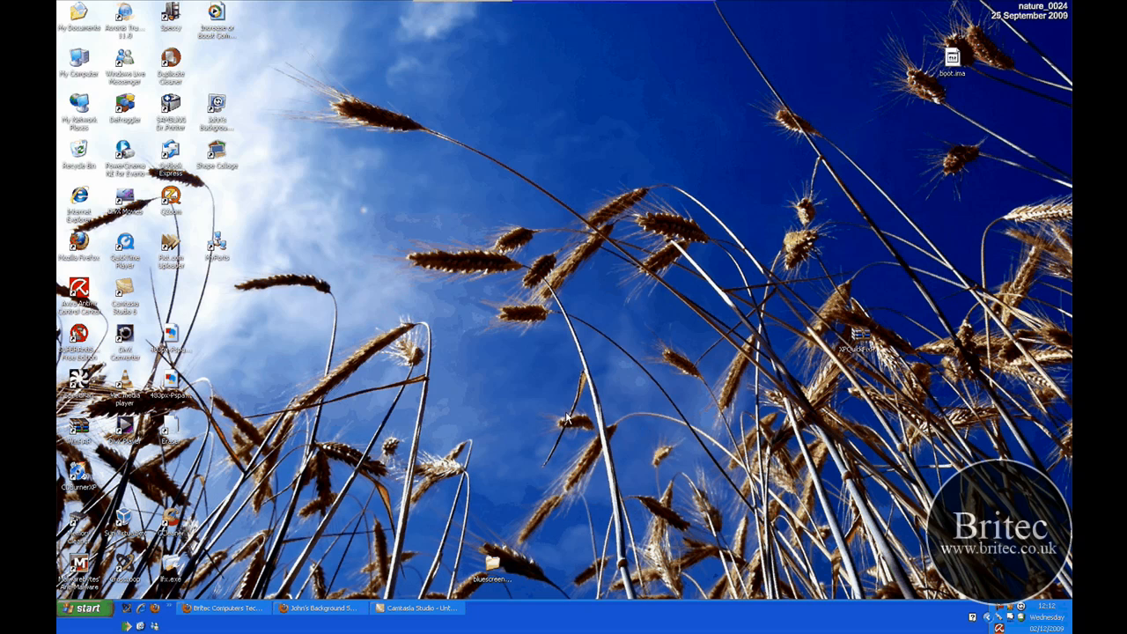
mouse_move(881, 375)
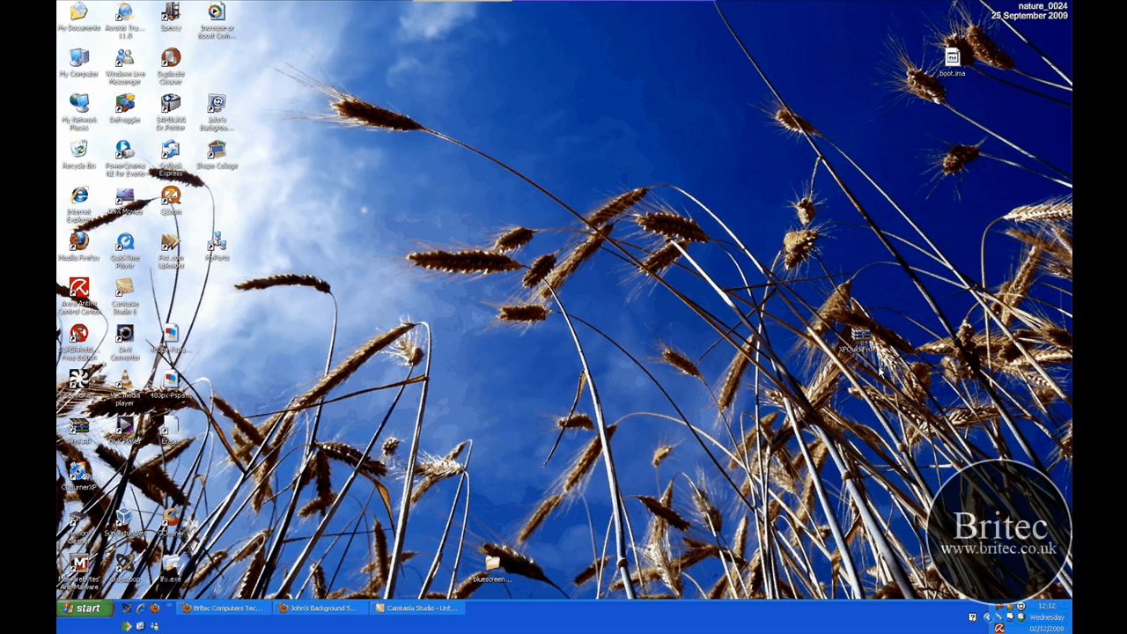
mouse_move(480, 506)
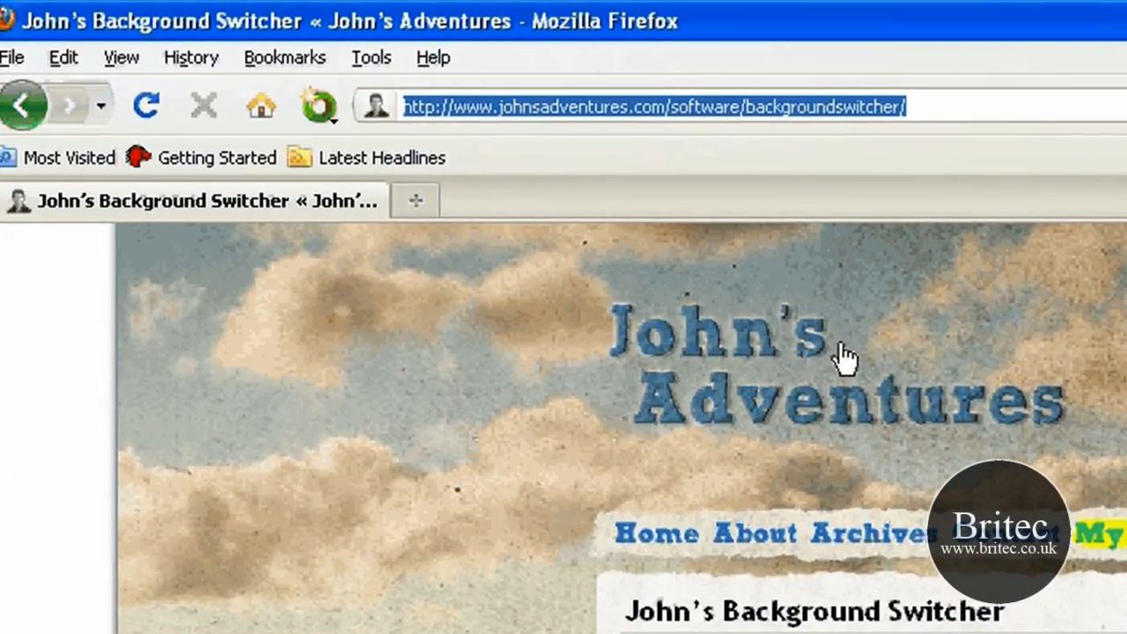
mouse_move(617, 150)
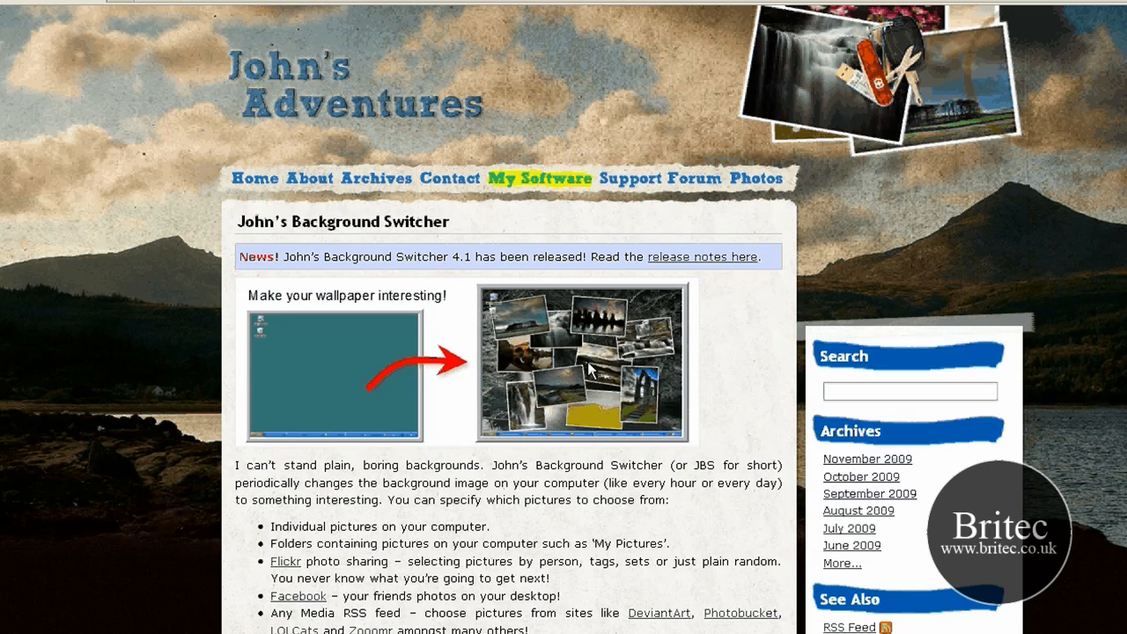
mouse_move(555, 327)
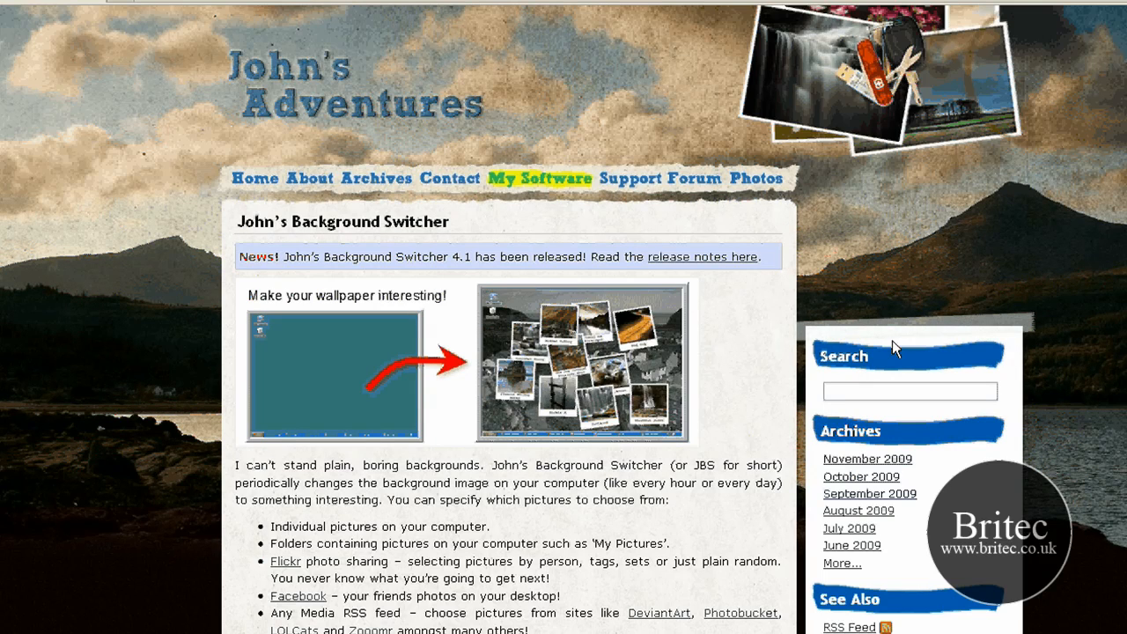
Scroll the Background Switcher page down to the 'What Does It Look Like?' section
scroll(down, 3)
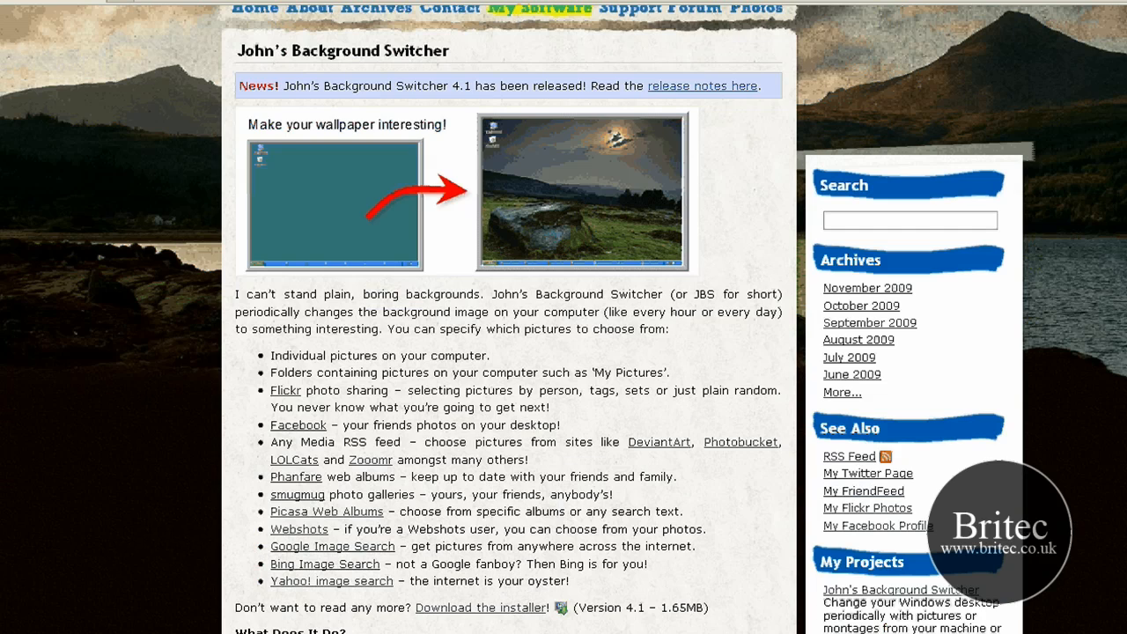
scroll(down, 3)
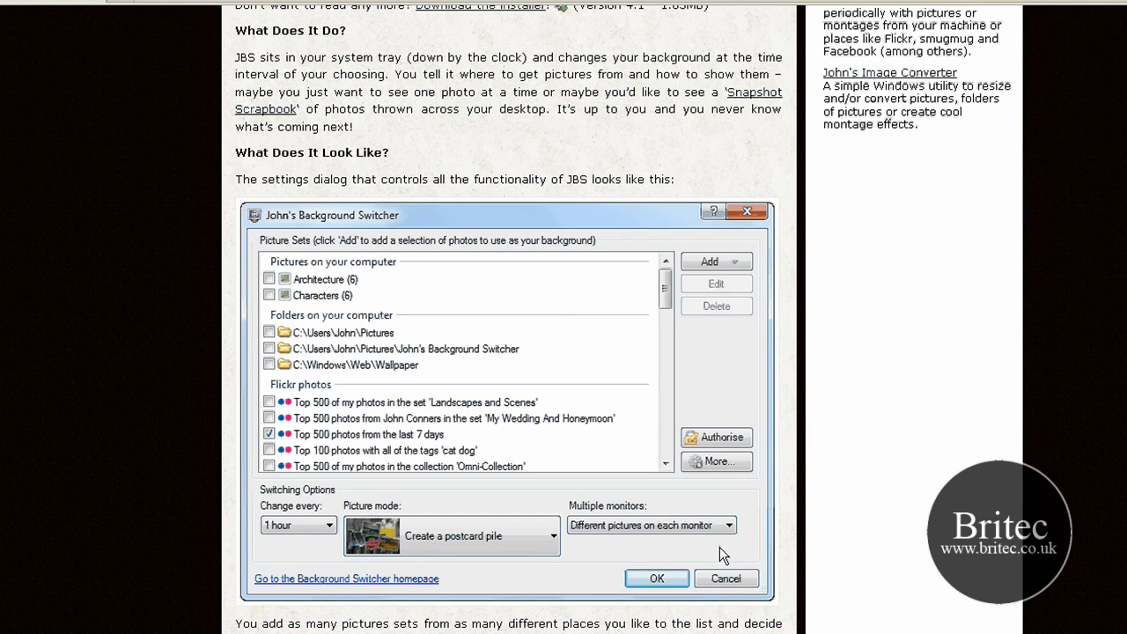
mouse_move(878, 616)
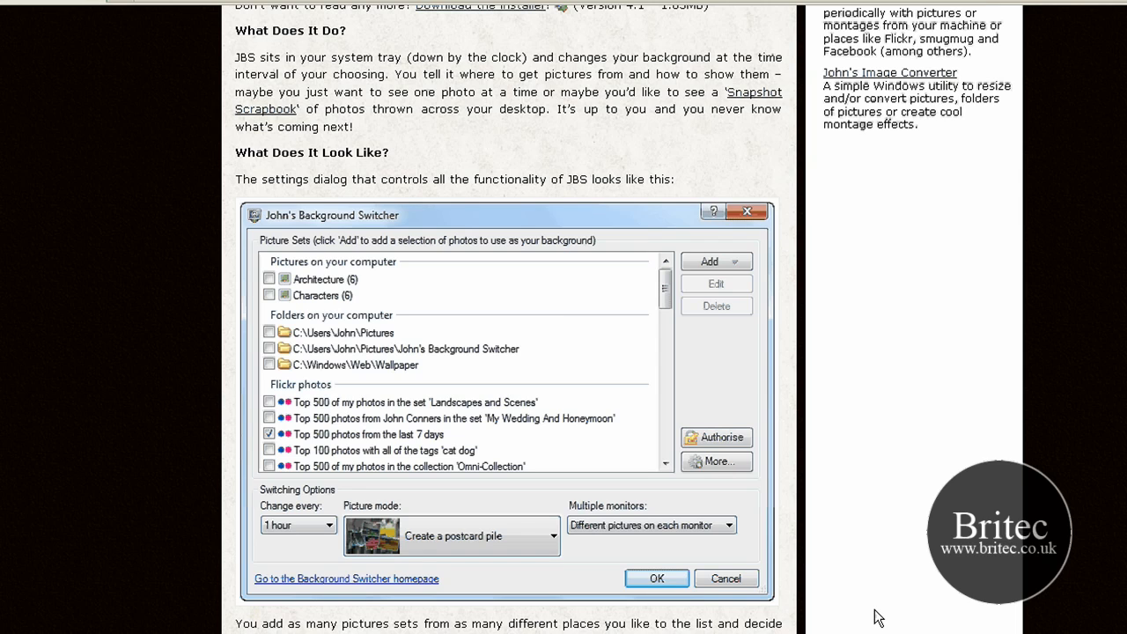
mouse_move(898, 410)
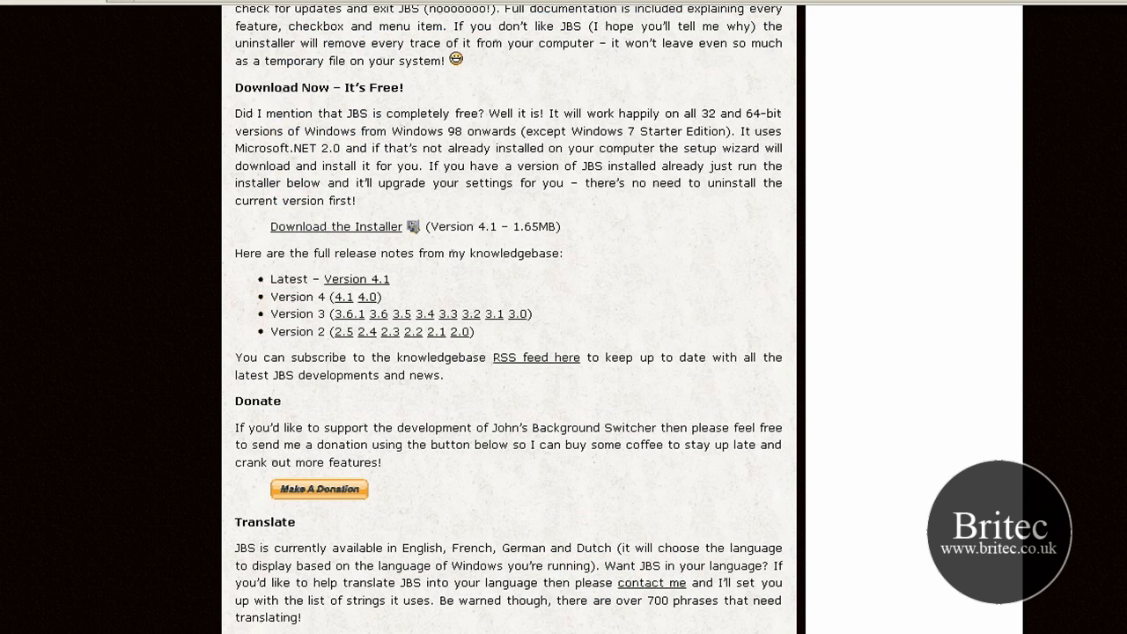
Scroll further down to the 'Download Now – It's Free!' section with the installer link
scroll(down, 3)
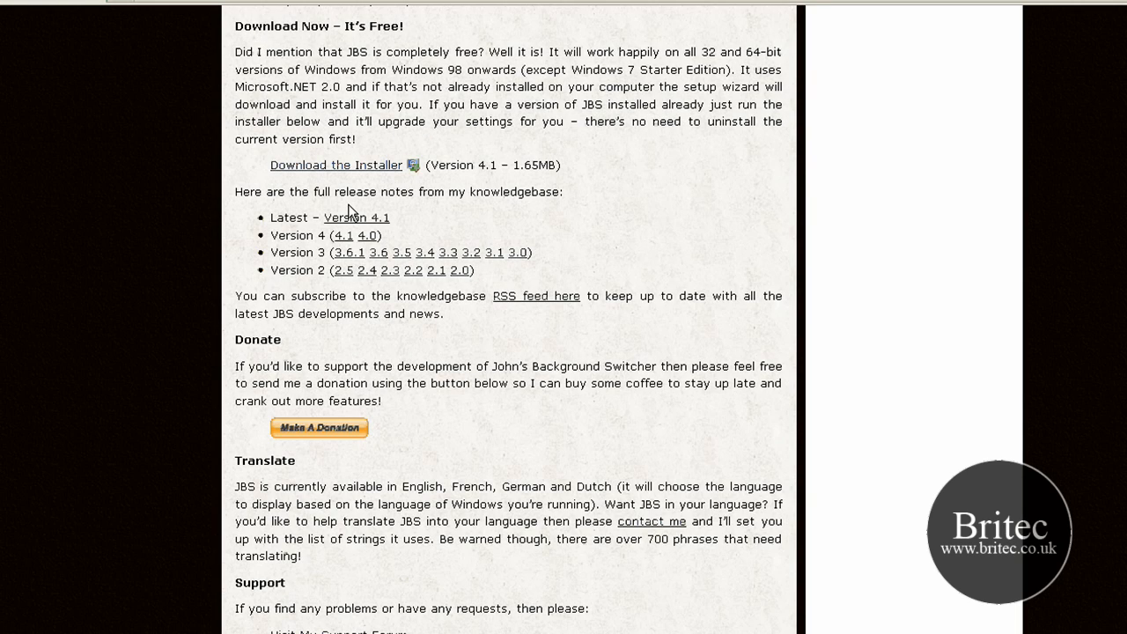
mouse_move(535, 189)
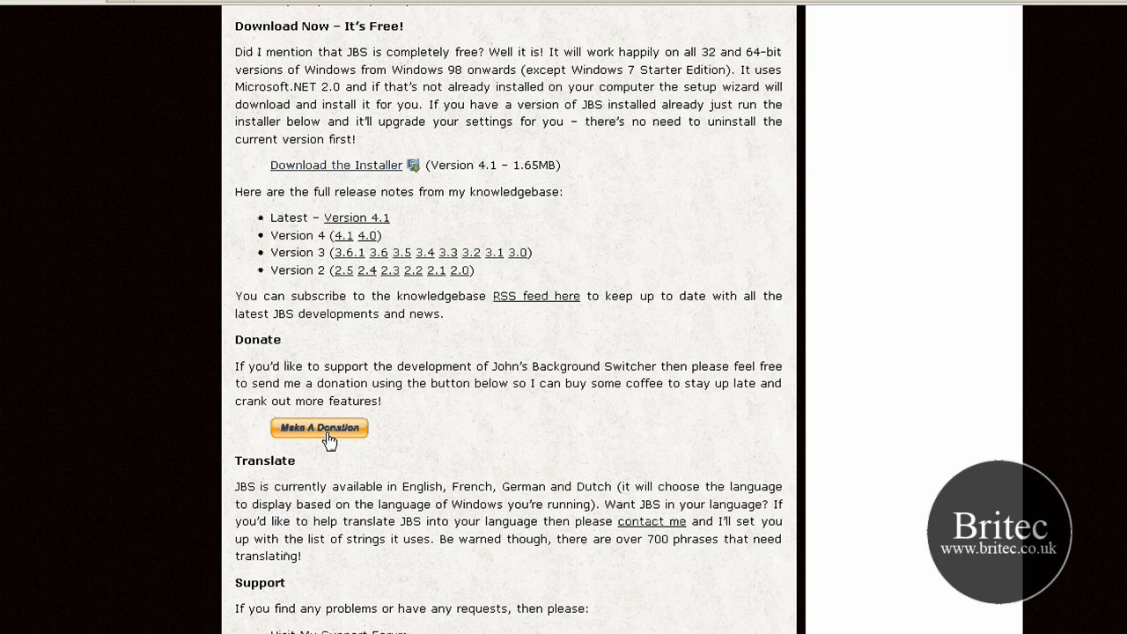
mouse_move(539, 383)
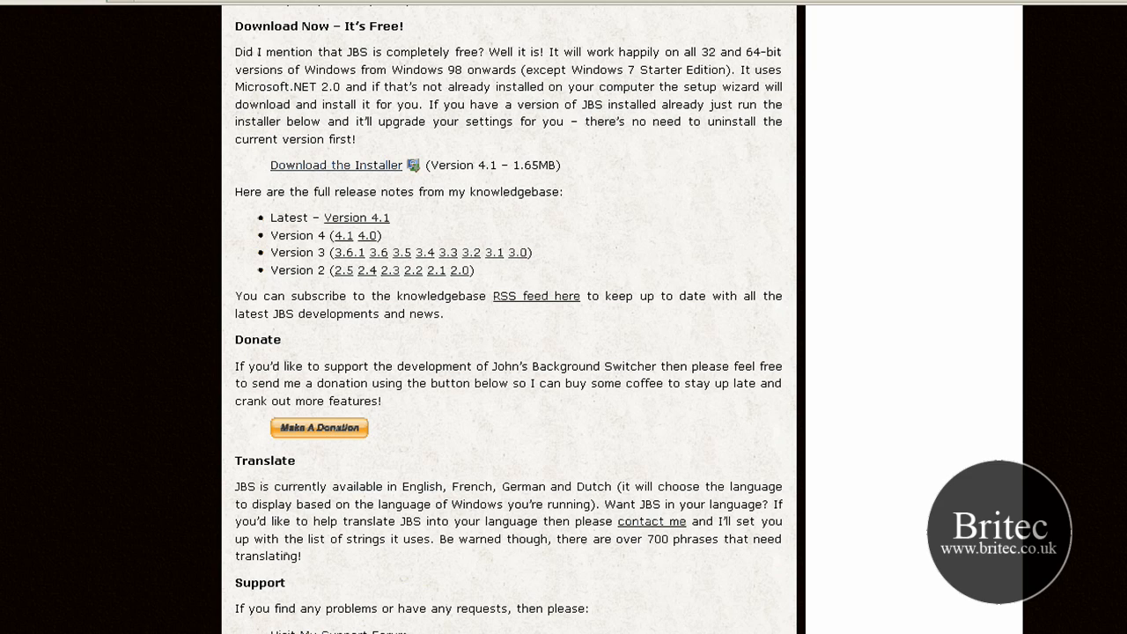
scroll(down, 3)
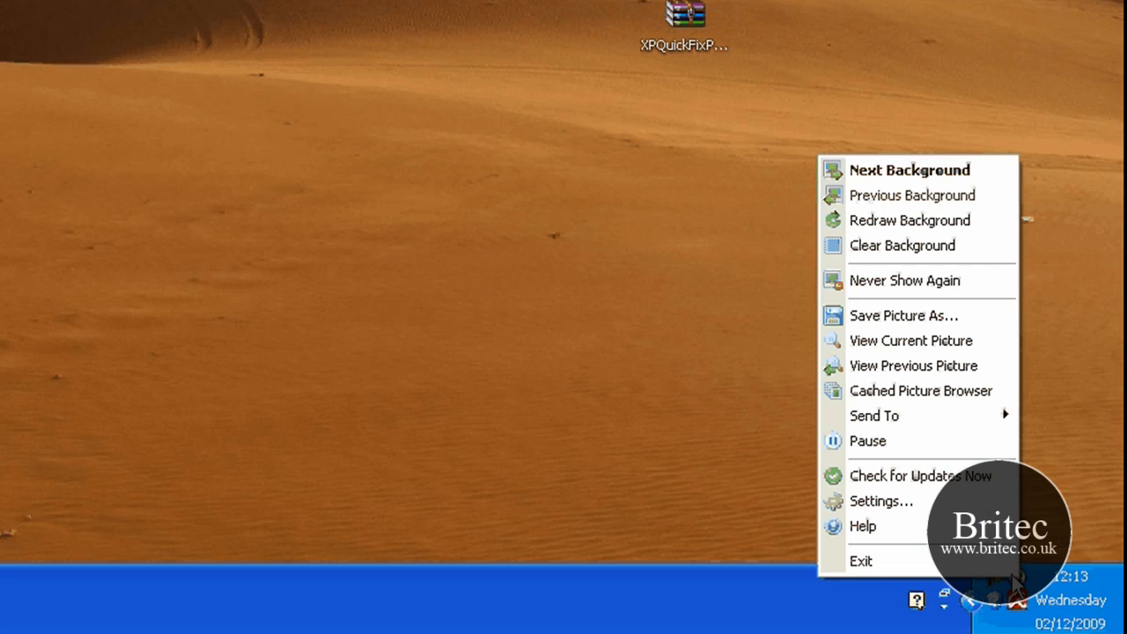
mouse_move(881, 501)
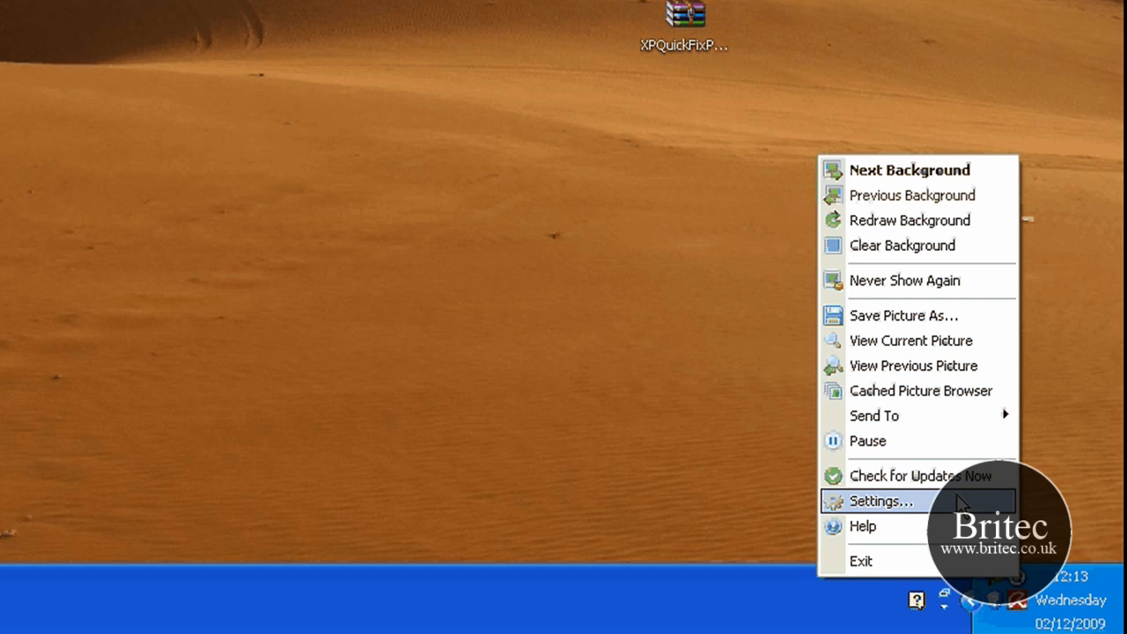
mouse_move(899, 415)
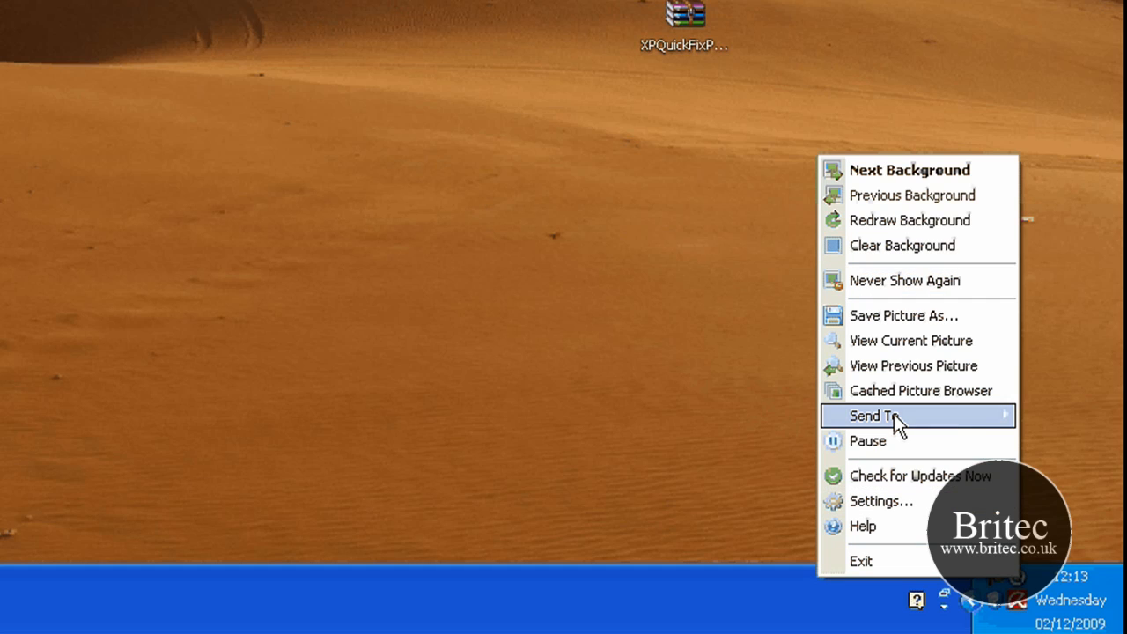
mouse_move(907, 476)
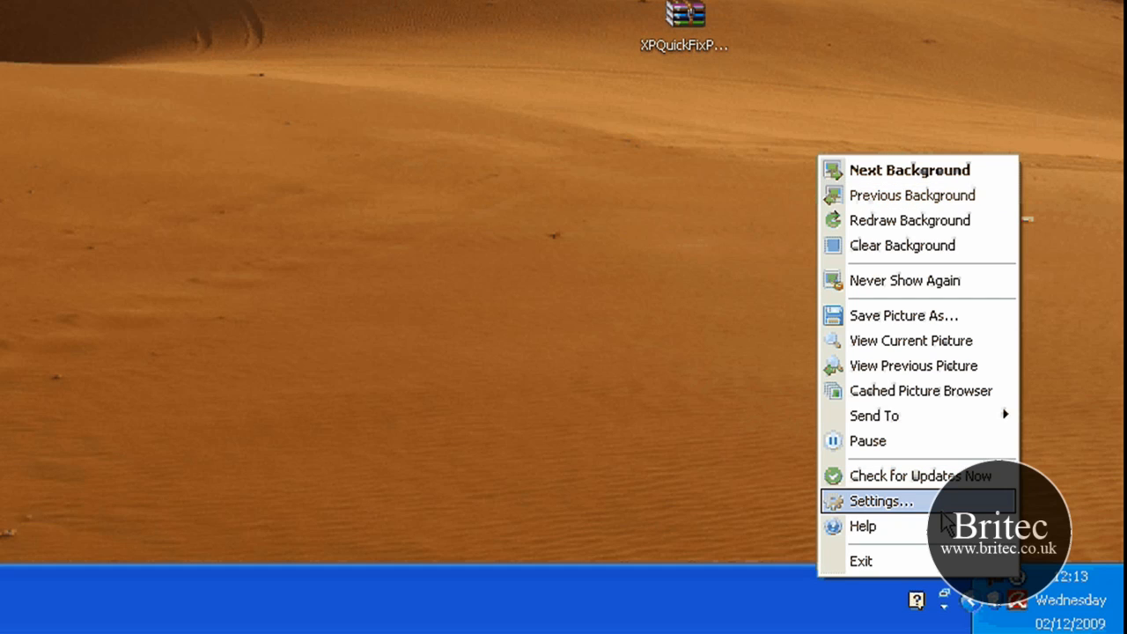
Add H:\Wallpapers\South Africa and H:\Wallpapers\Japan as folder picture sets
click(879, 500)
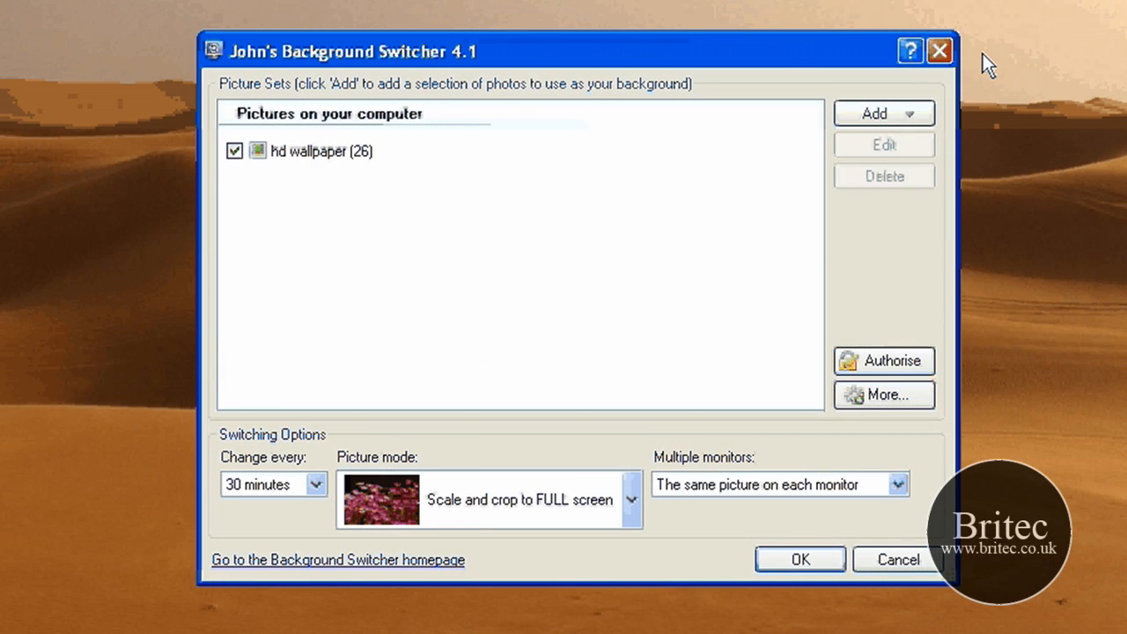
mouse_move(535, 406)
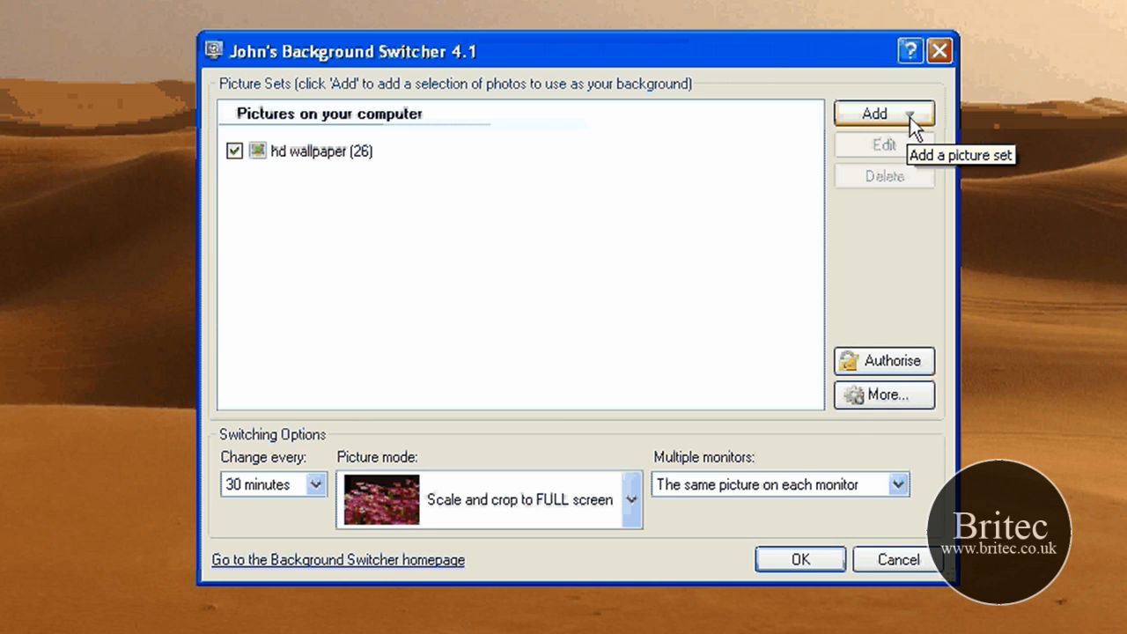
click(875, 113)
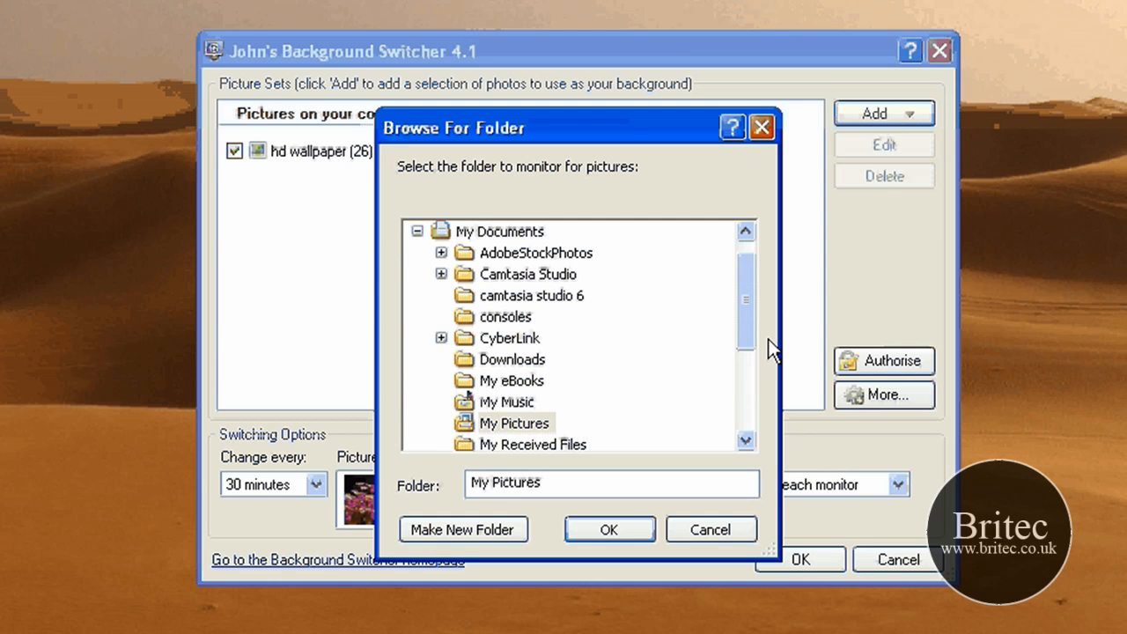
scroll(down, 3)
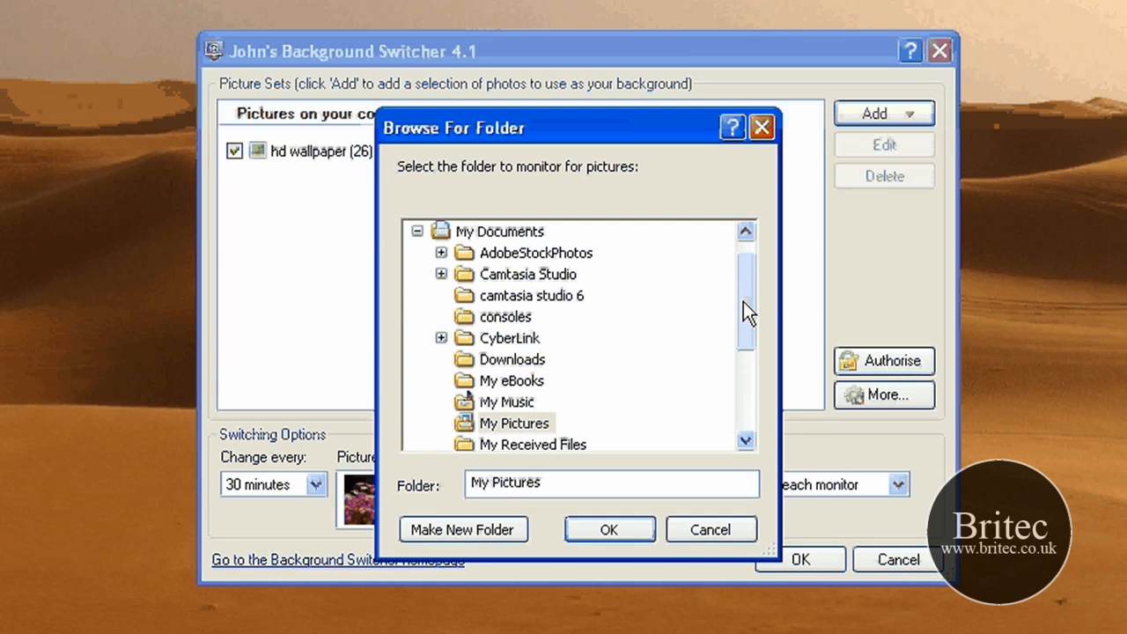
scroll(down, 3)
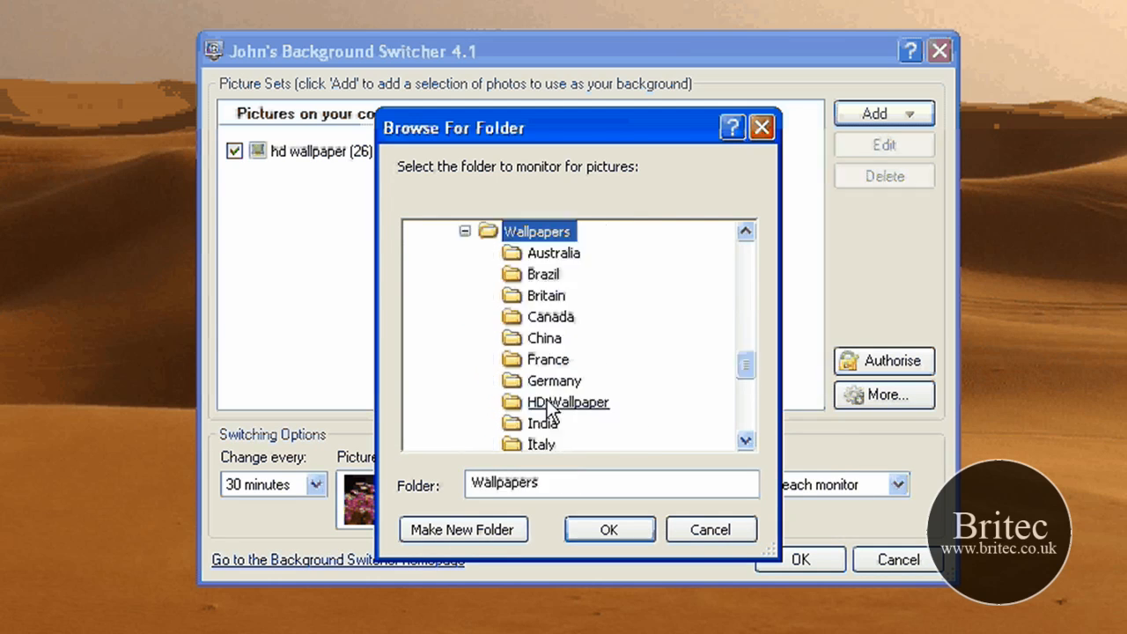
mouse_move(690, 431)
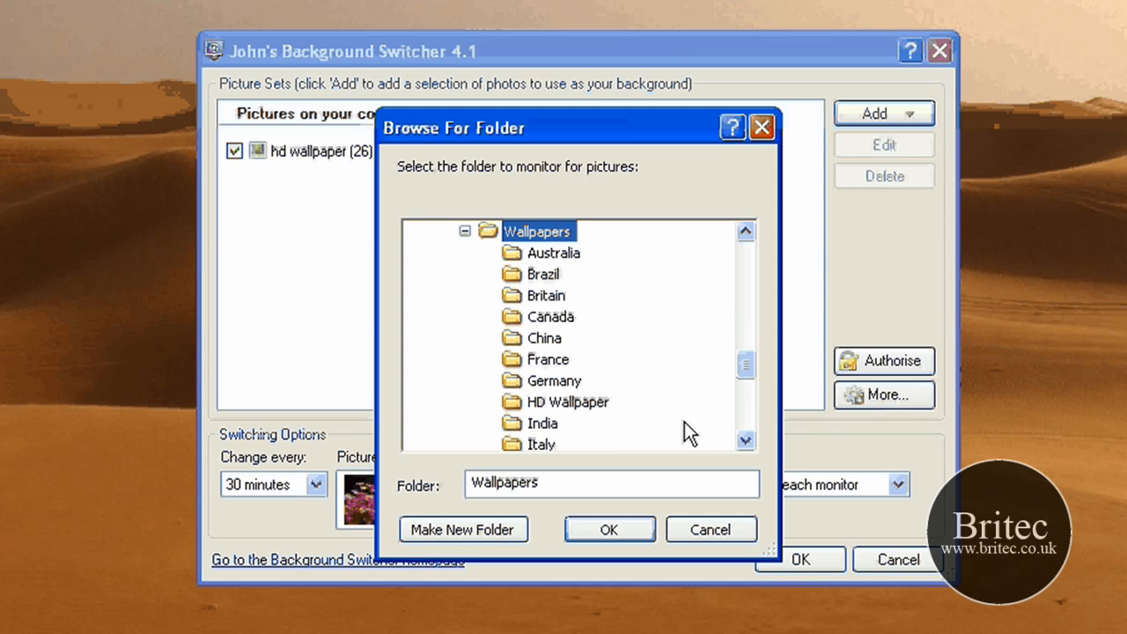
mouse_move(626, 393)
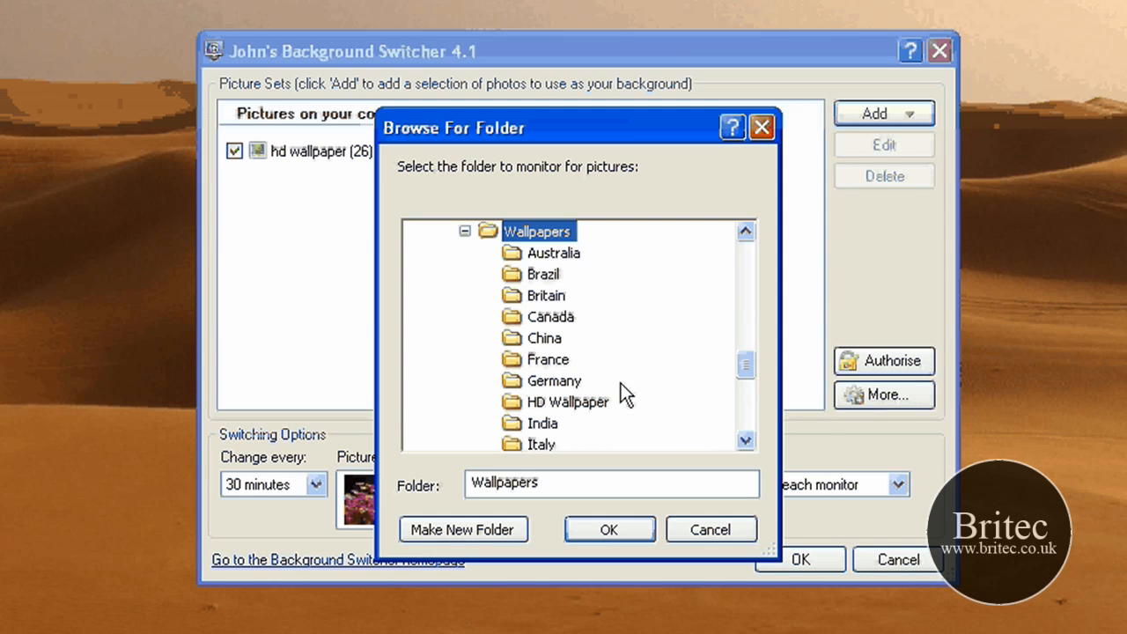
mouse_move(559, 326)
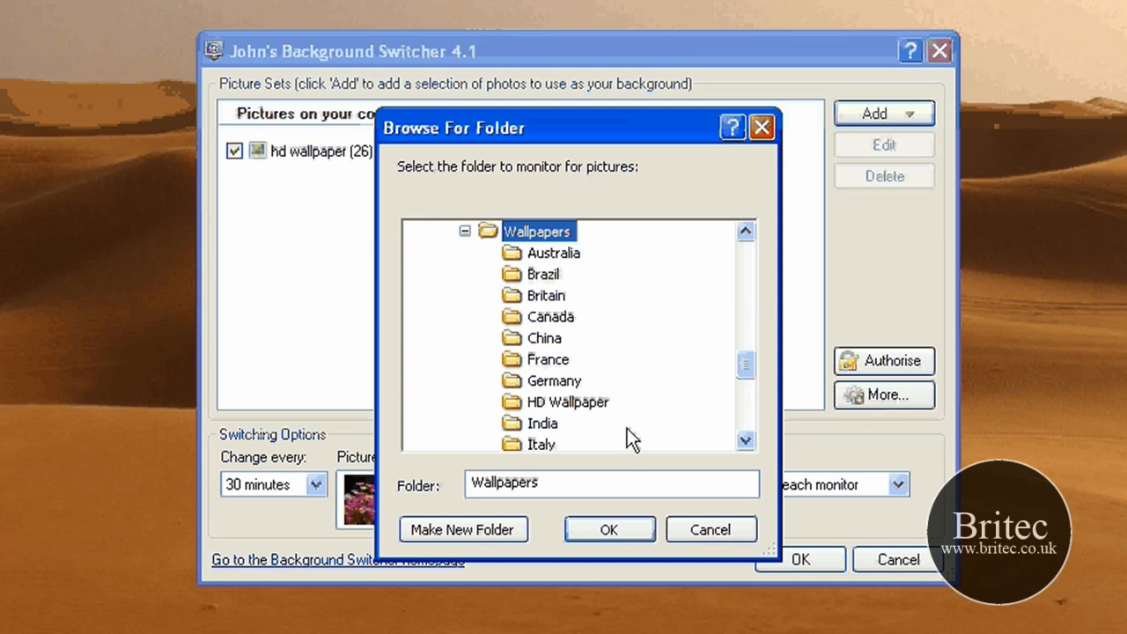
scroll(down, 3)
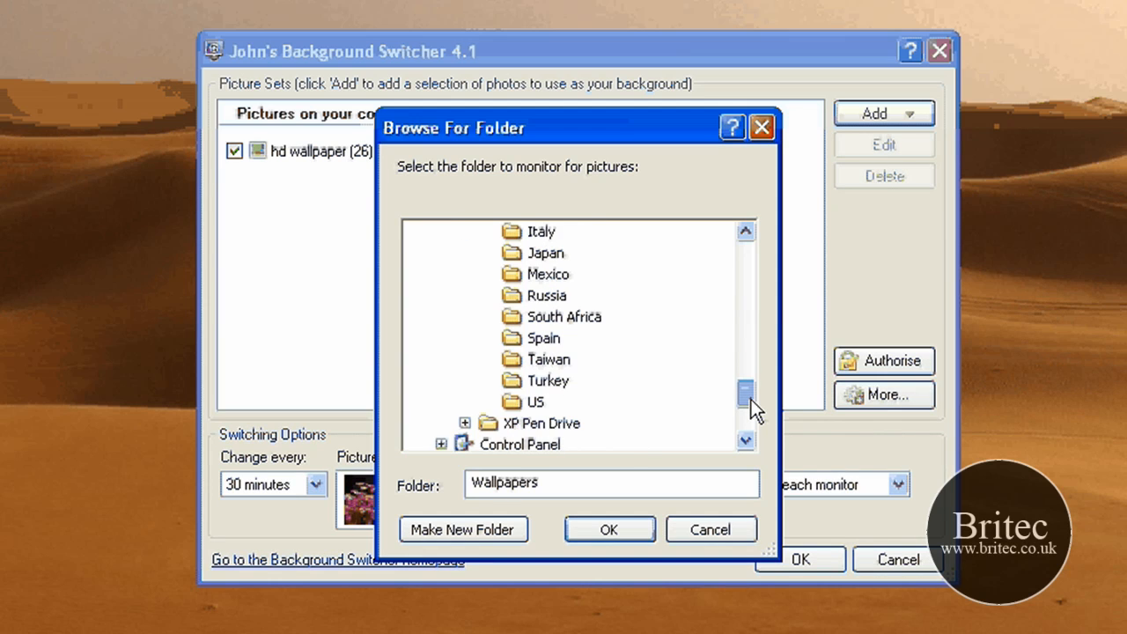
click(563, 316)
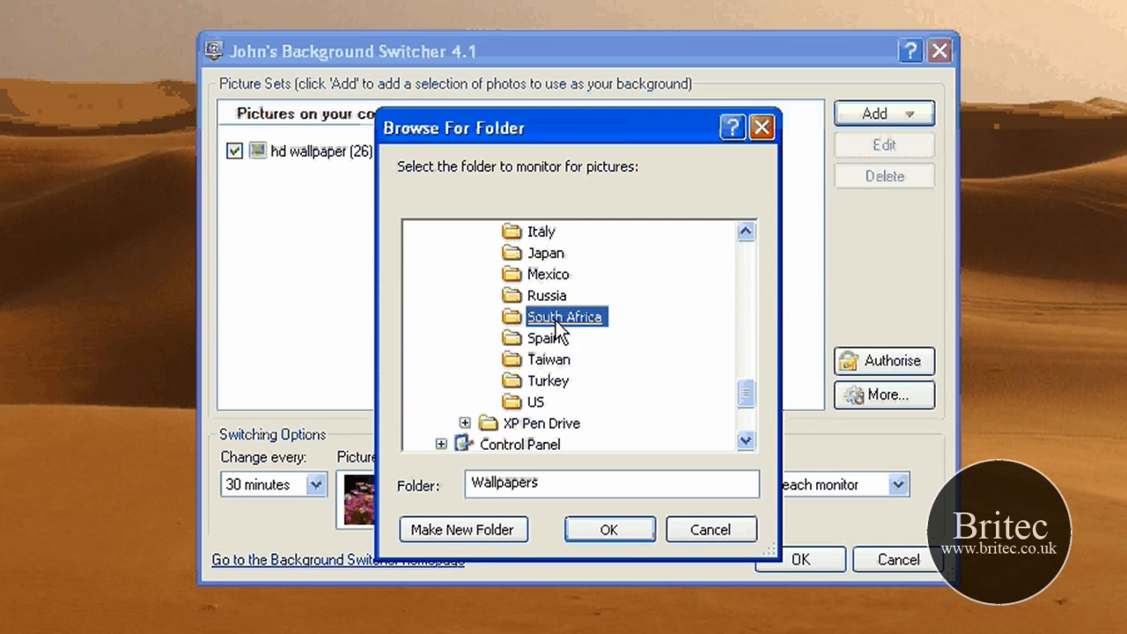
click(608, 530)
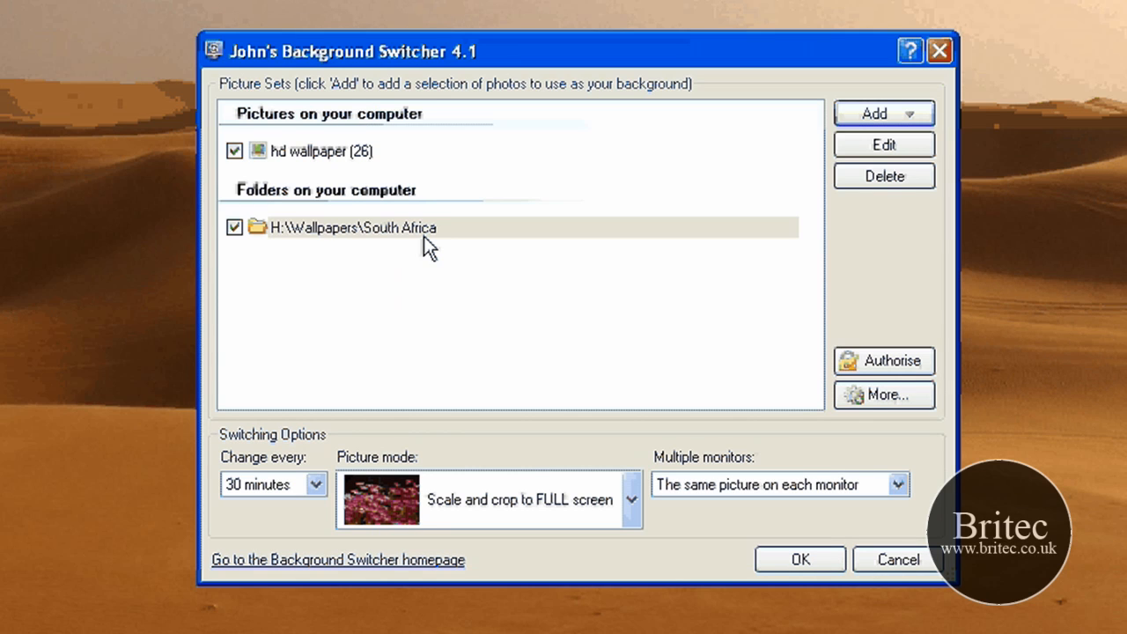
mouse_move(462, 264)
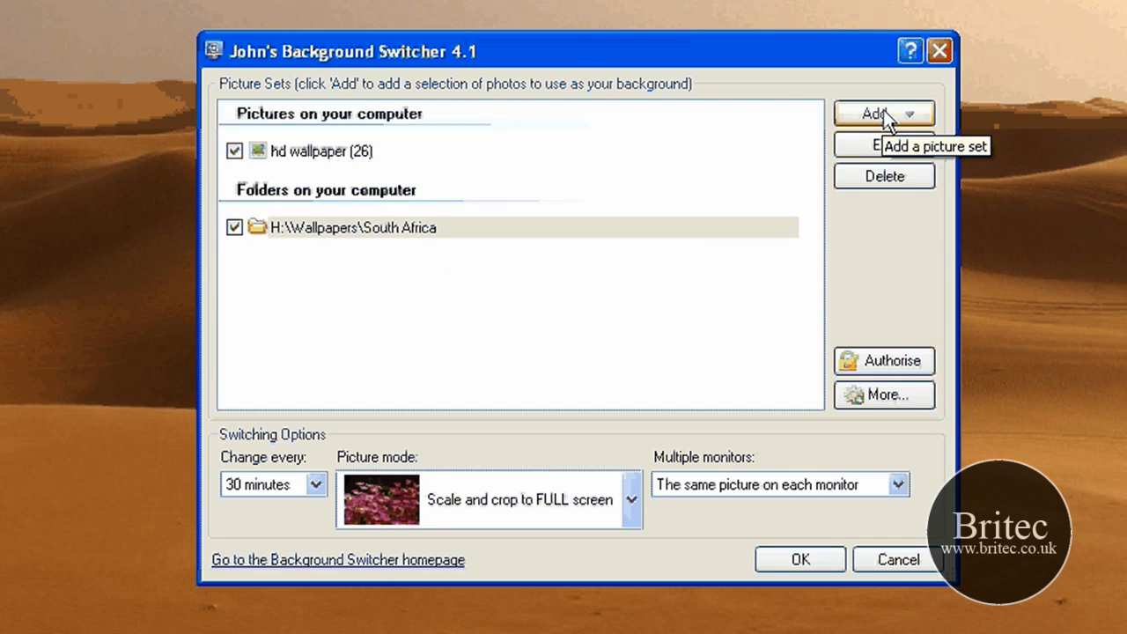
click(872, 112)
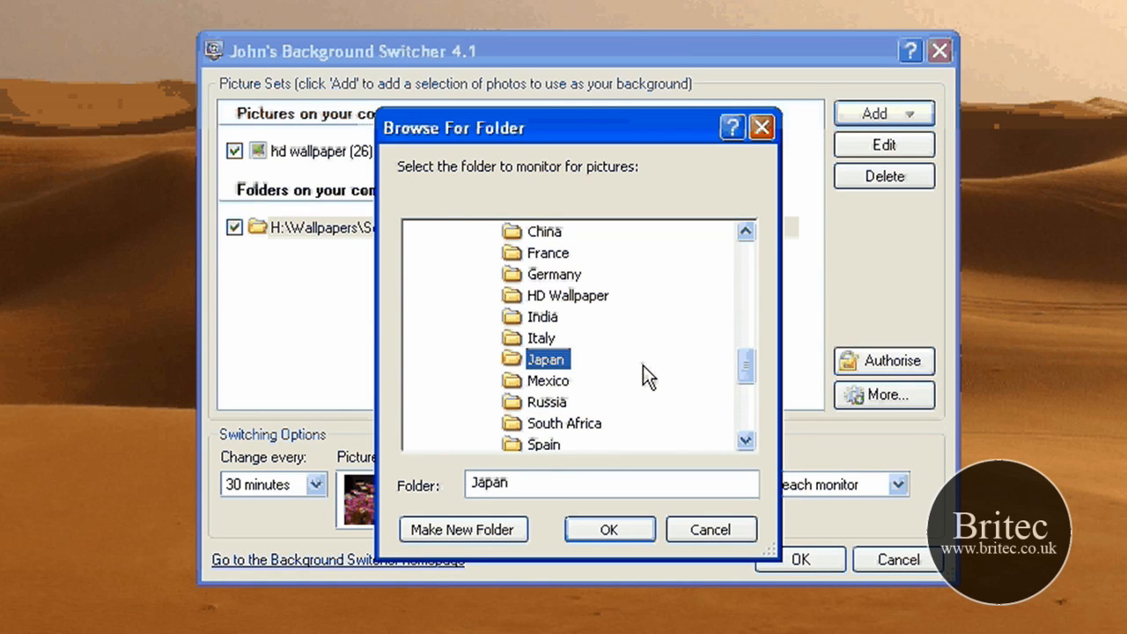
click(608, 529)
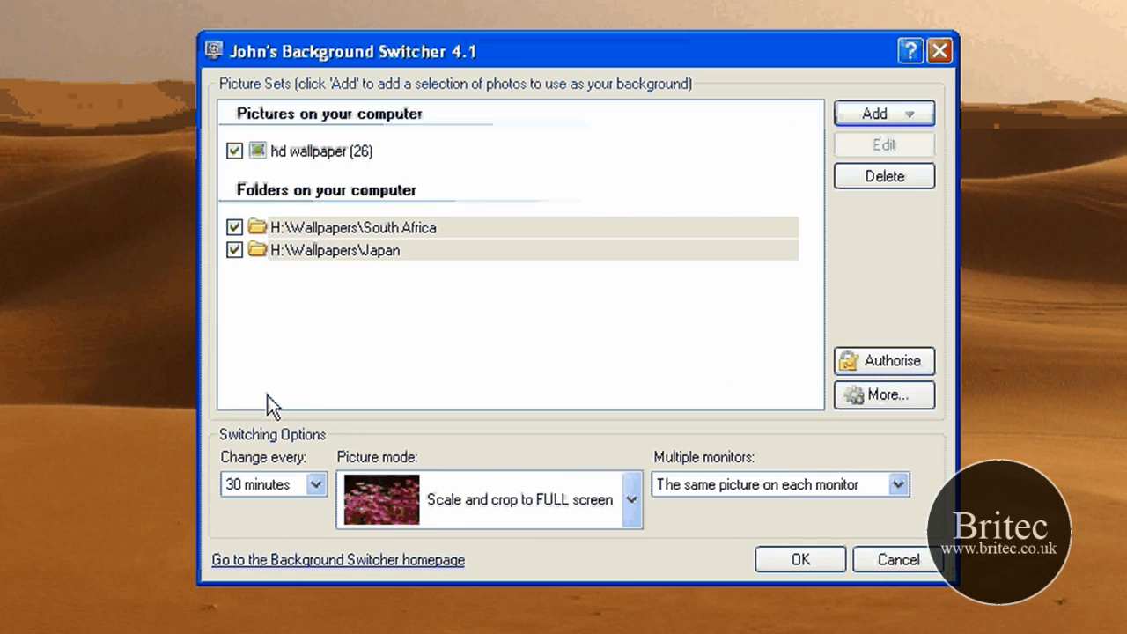
mouse_move(705, 573)
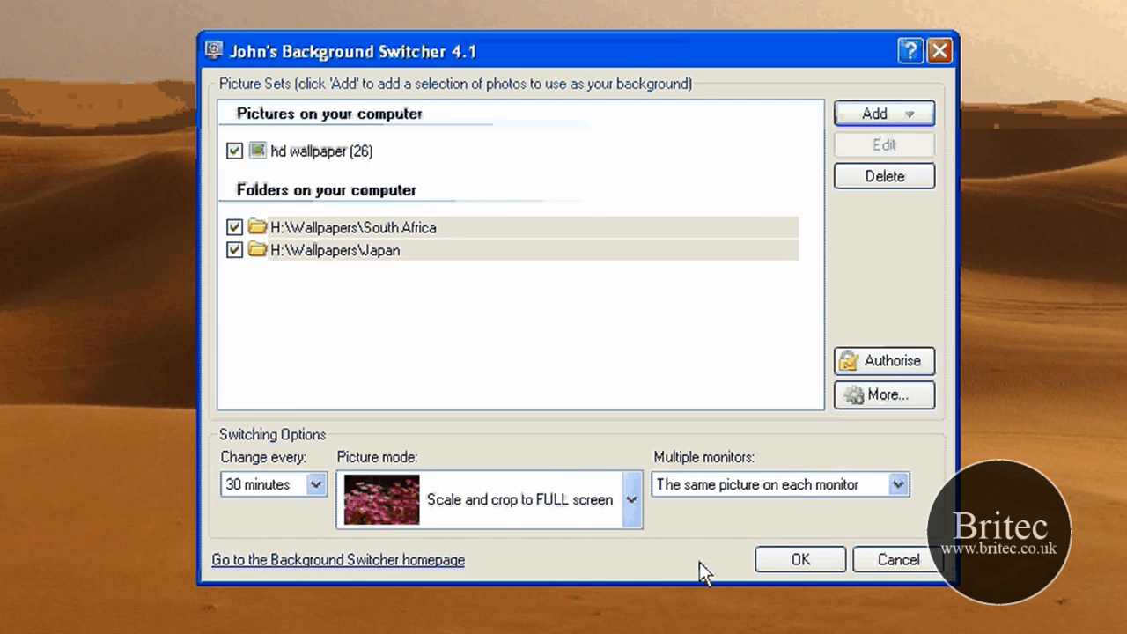
mouse_move(889, 403)
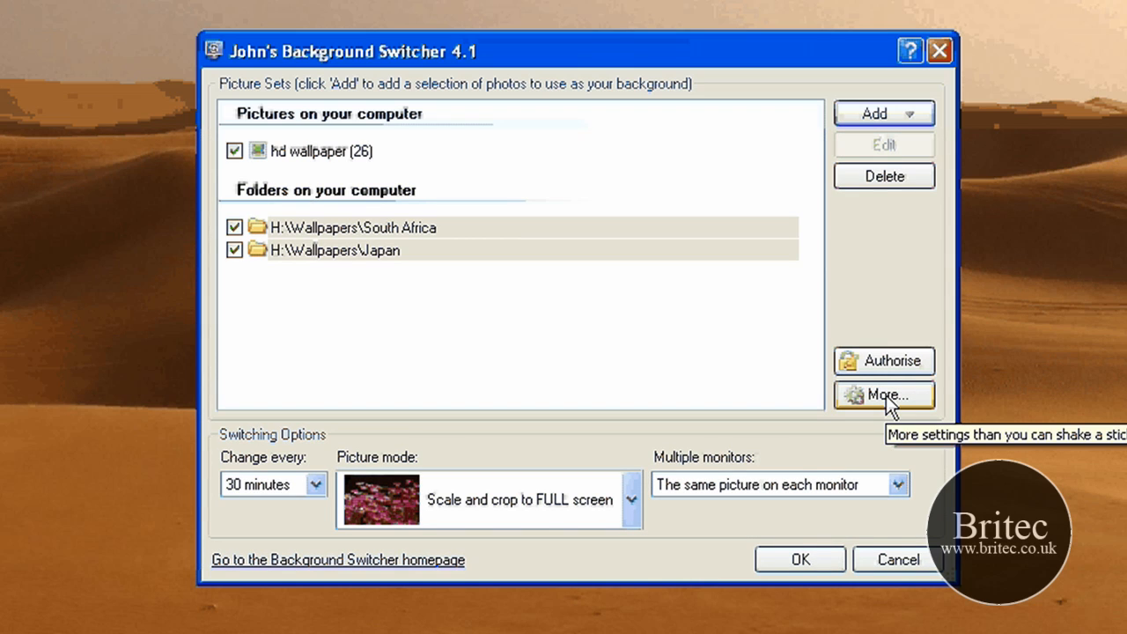
click(884, 395)
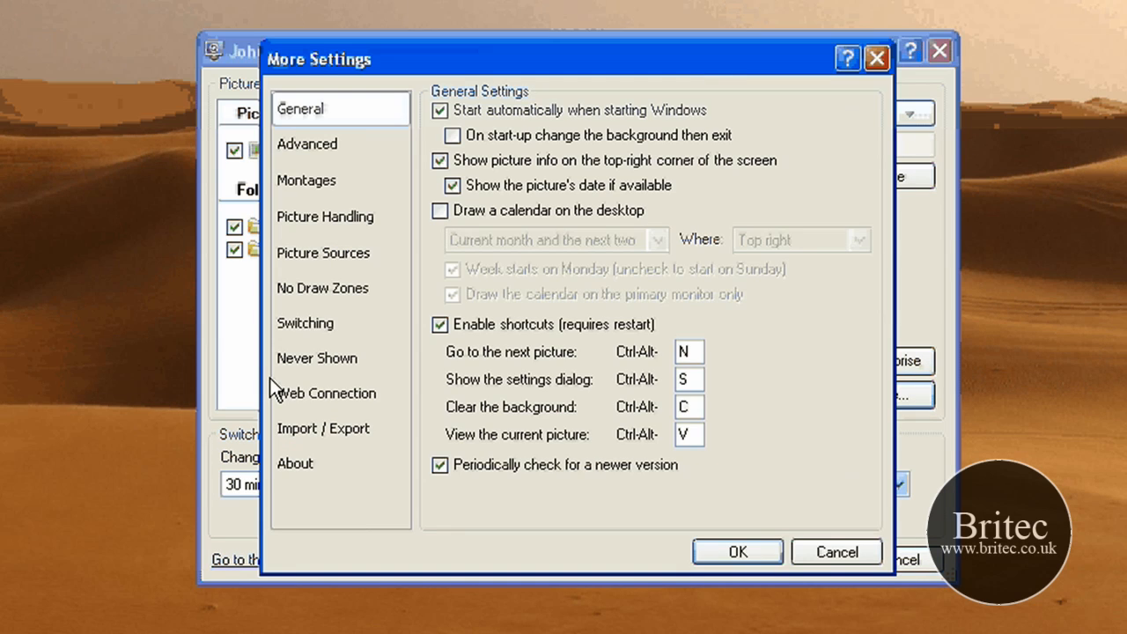
mouse_move(590, 440)
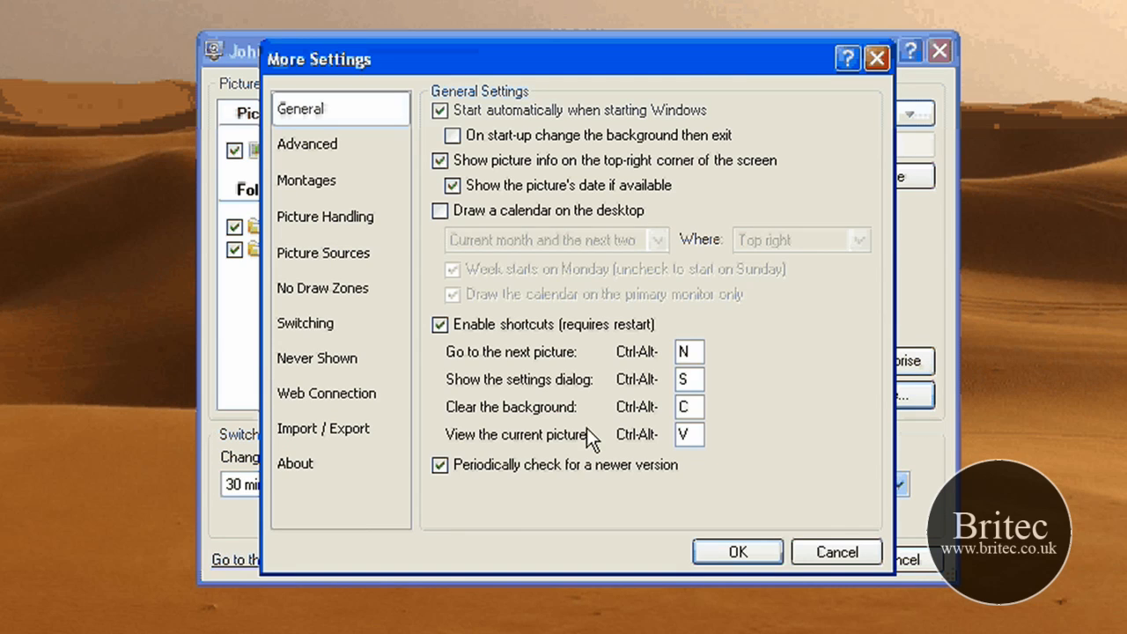
mouse_move(678, 497)
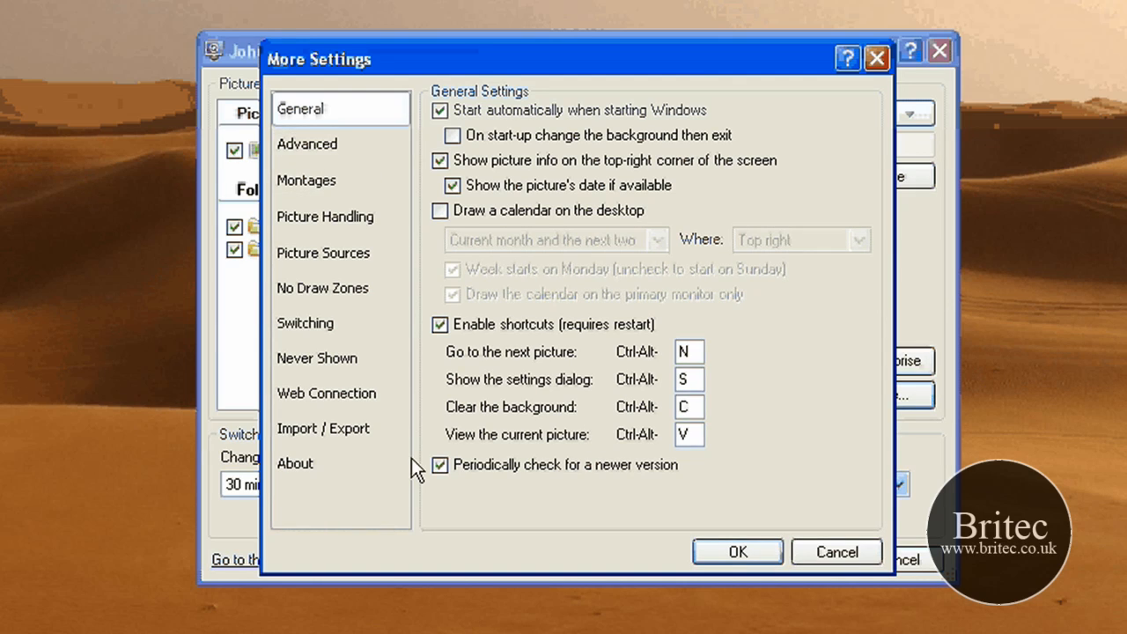
click(307, 144)
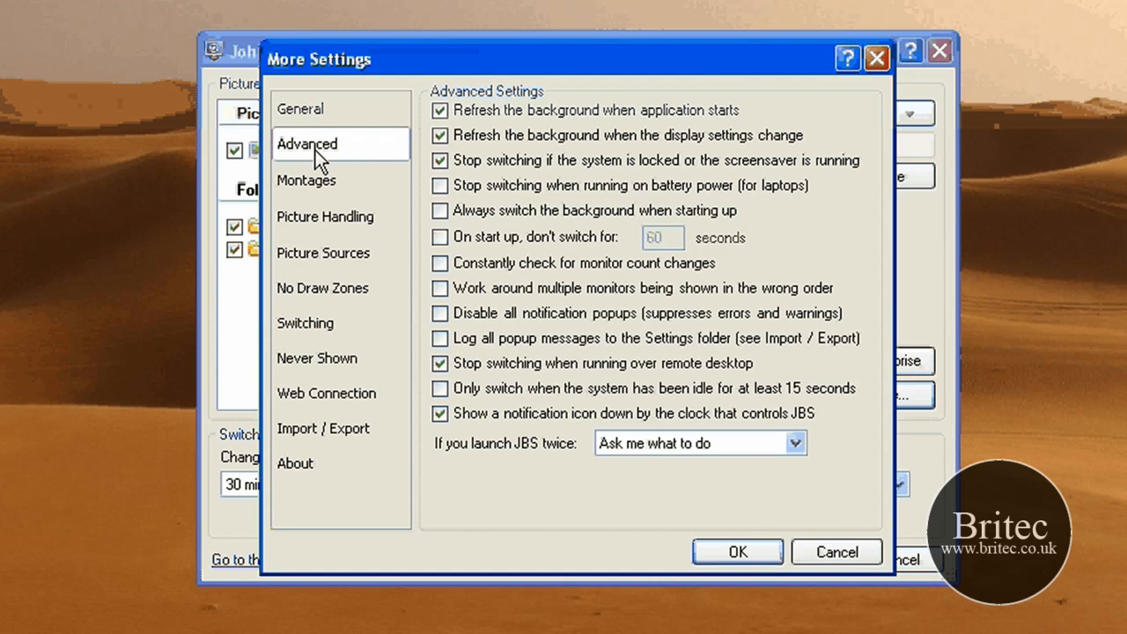
mouse_move(441, 413)
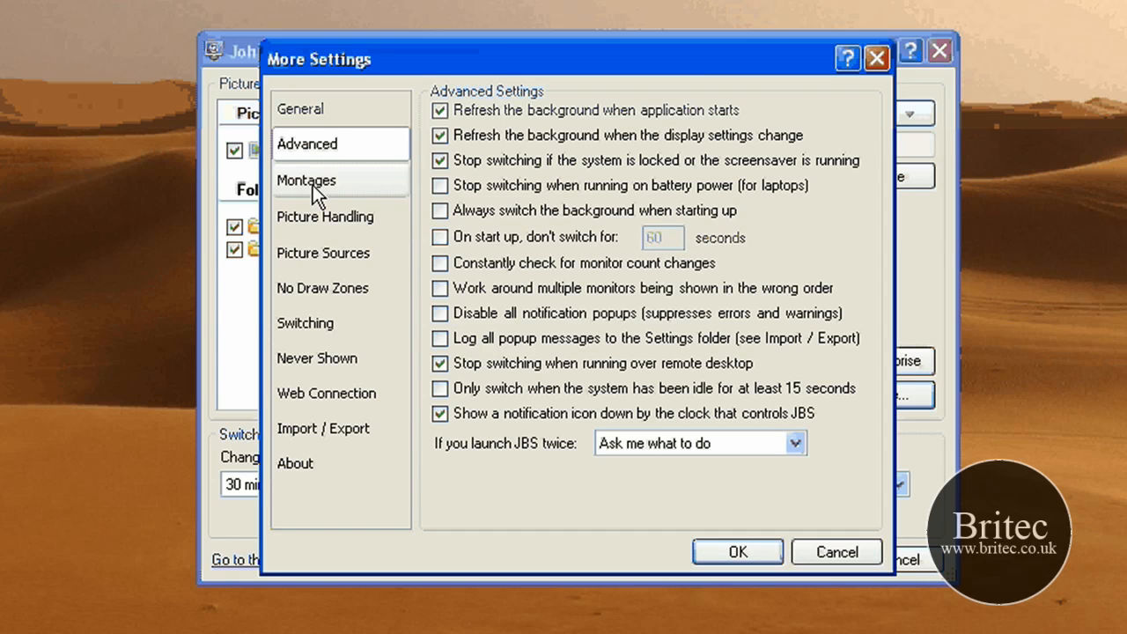
click(306, 180)
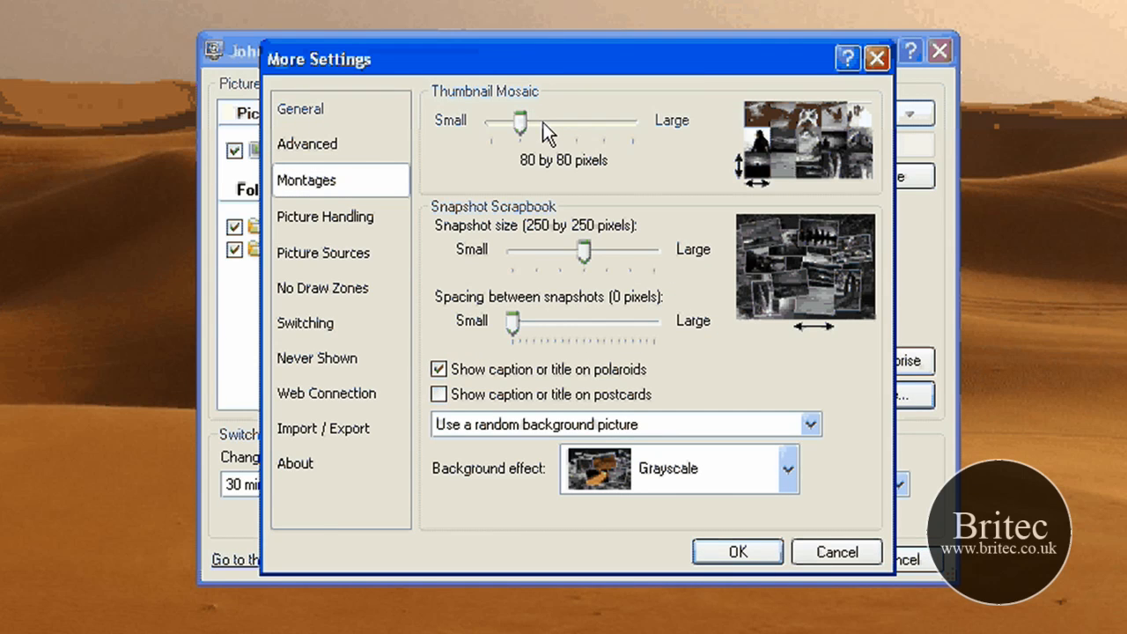
mouse_move(588, 182)
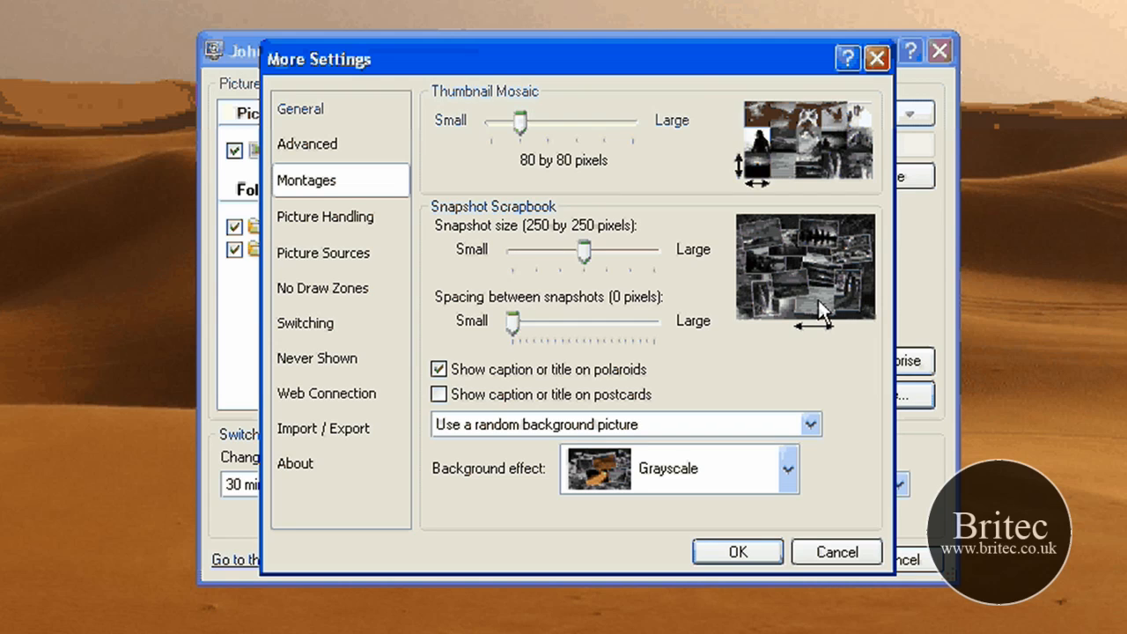
mouse_move(471, 456)
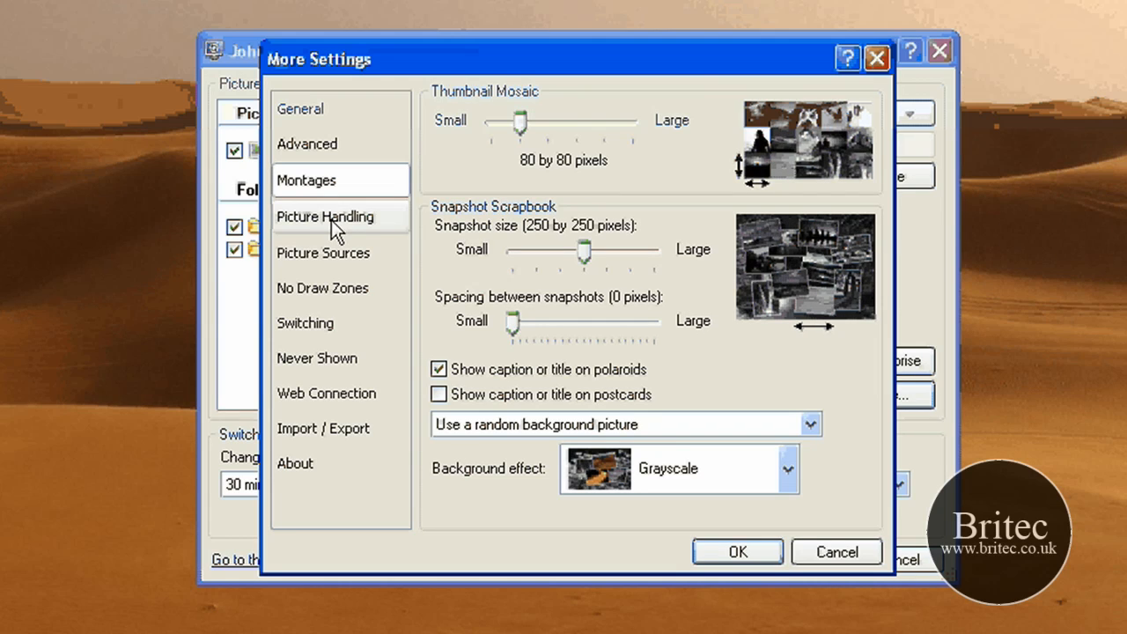
click(325, 216)
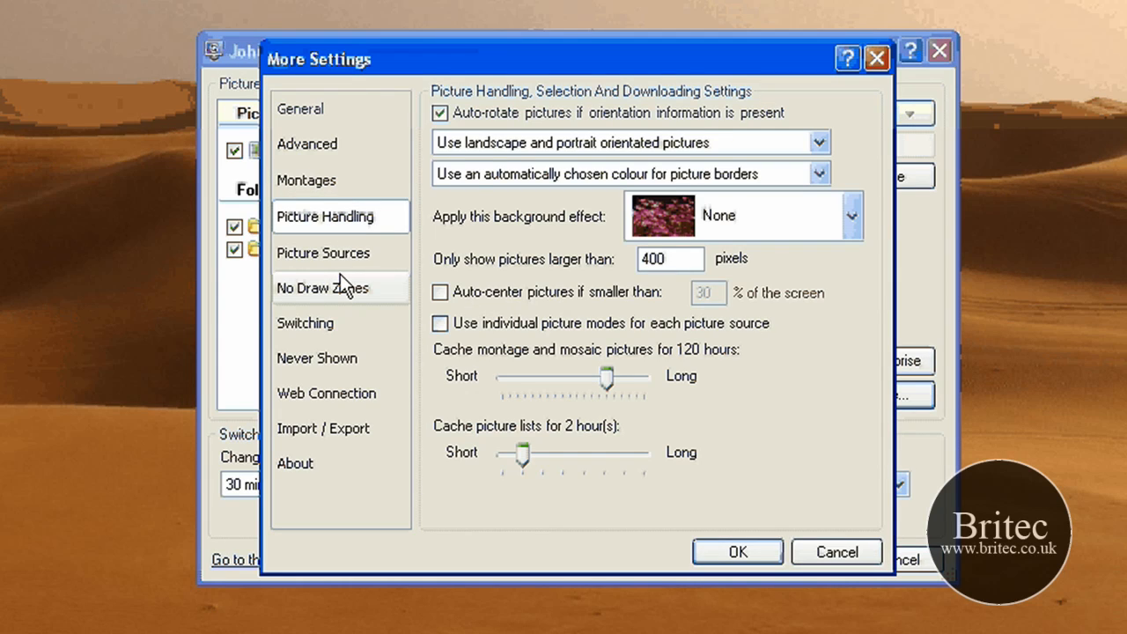
click(324, 288)
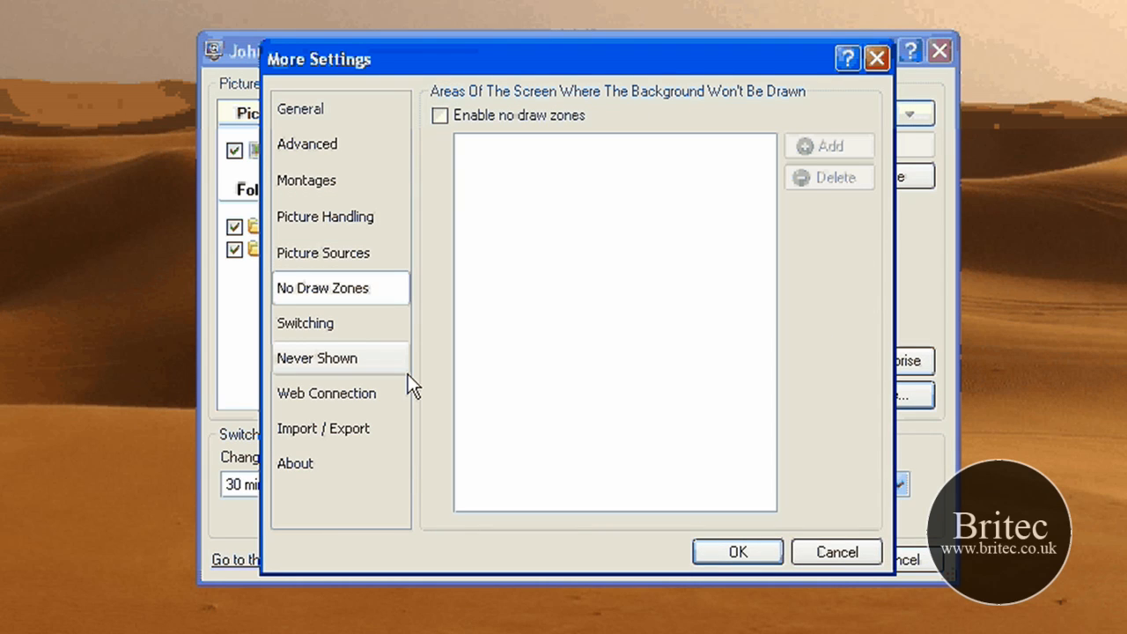
click(304, 322)
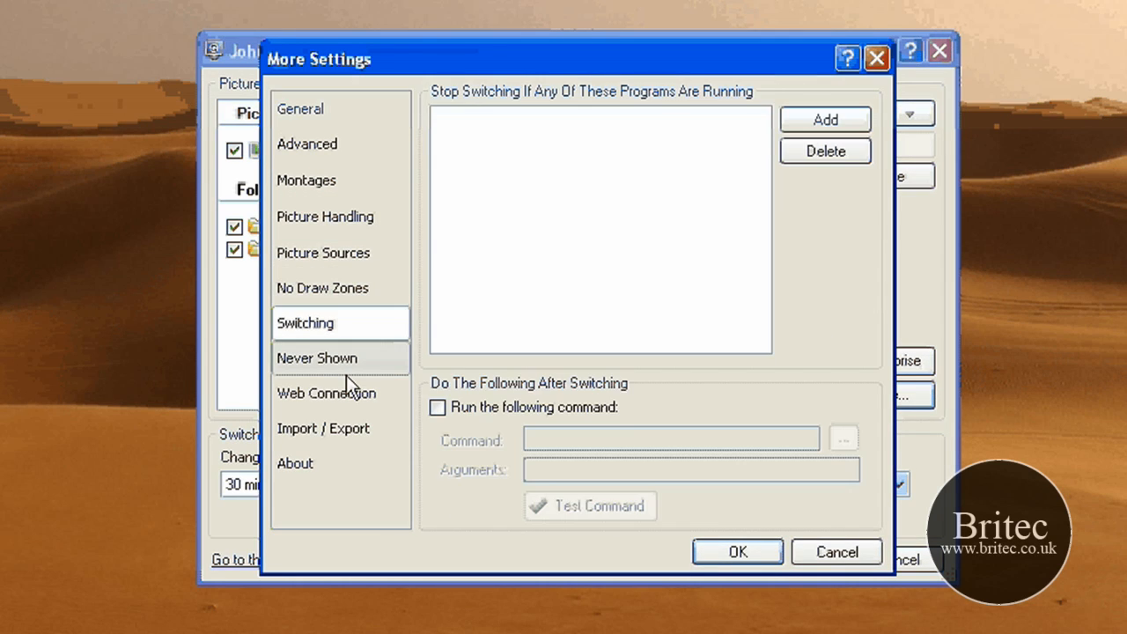
click(326, 393)
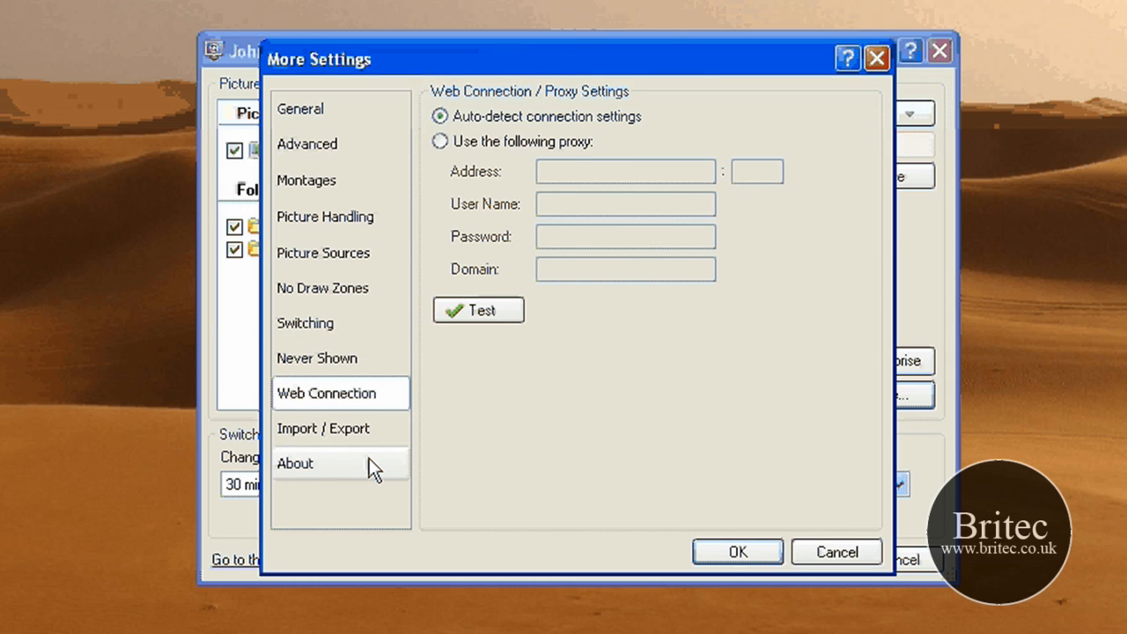
click(323, 428)
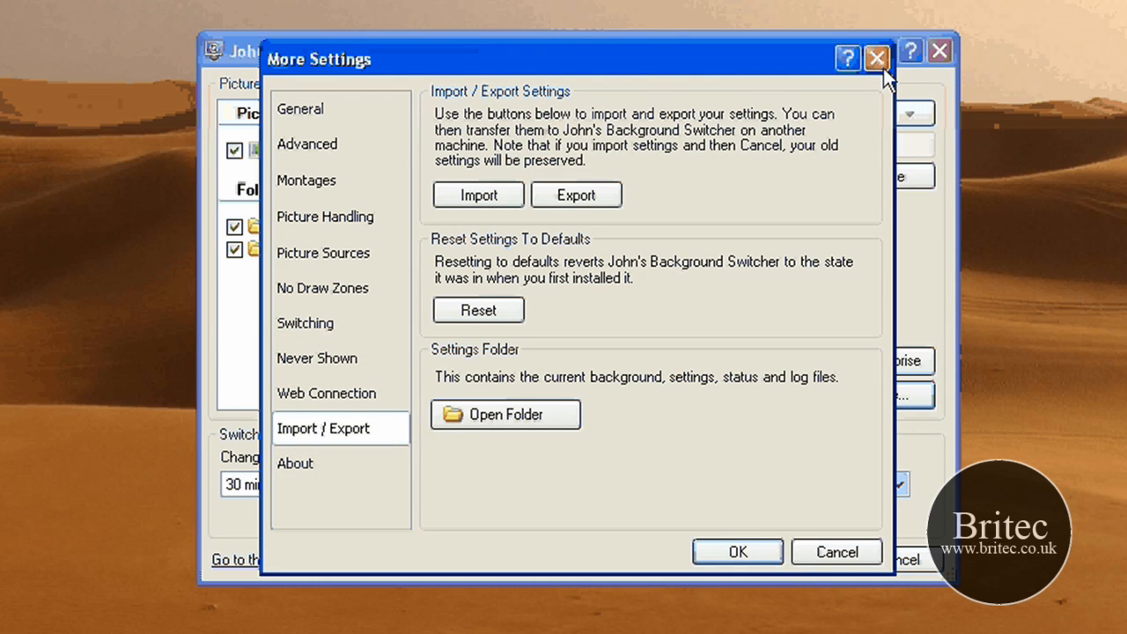
click(876, 57)
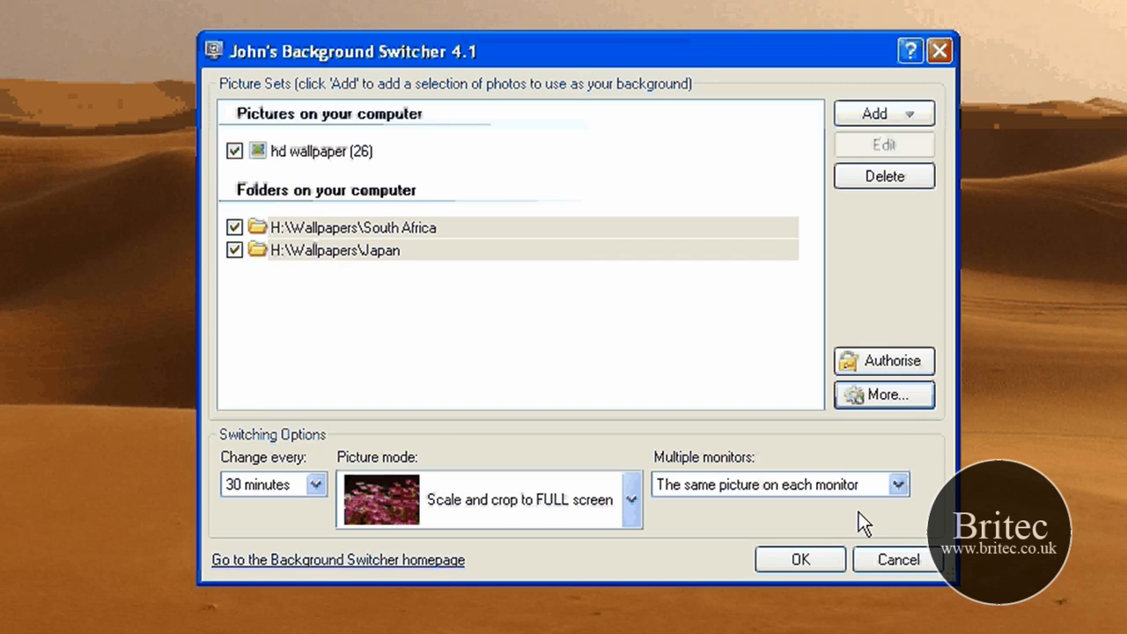
mouse_move(620, 335)
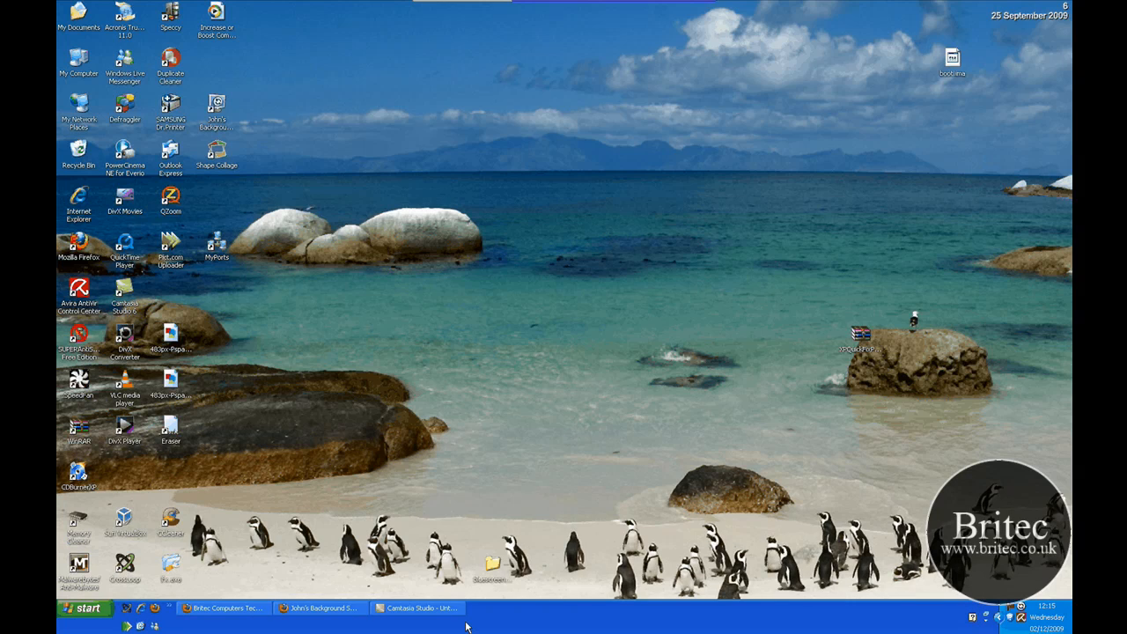
mouse_move(661, 607)
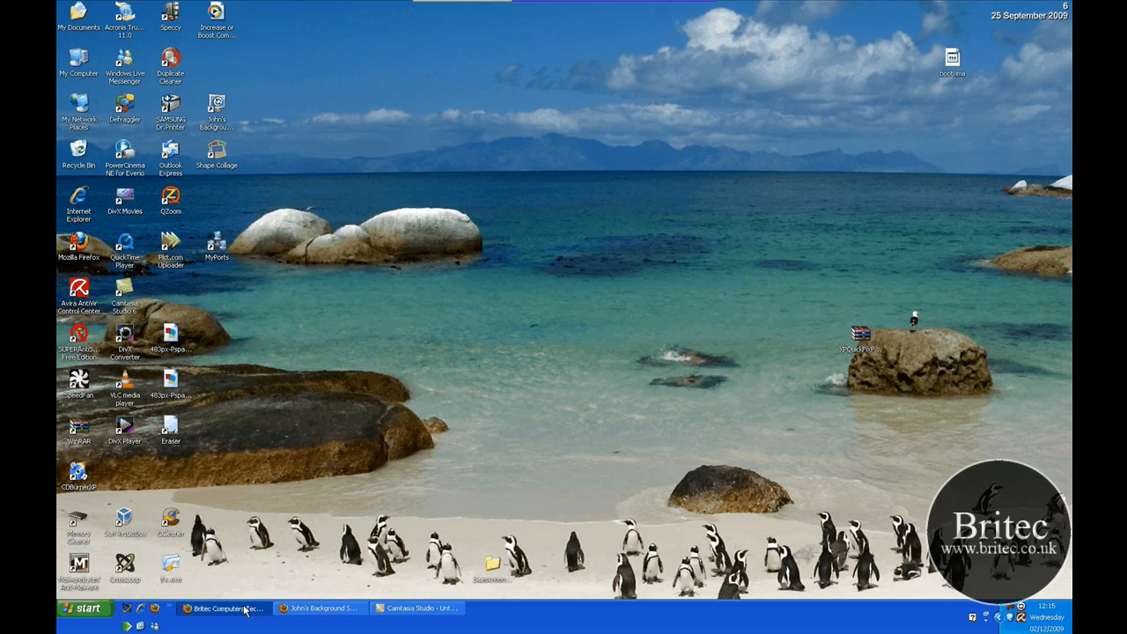
Bring up the Britec Computers forum and scroll through its board index categories
click(225, 609)
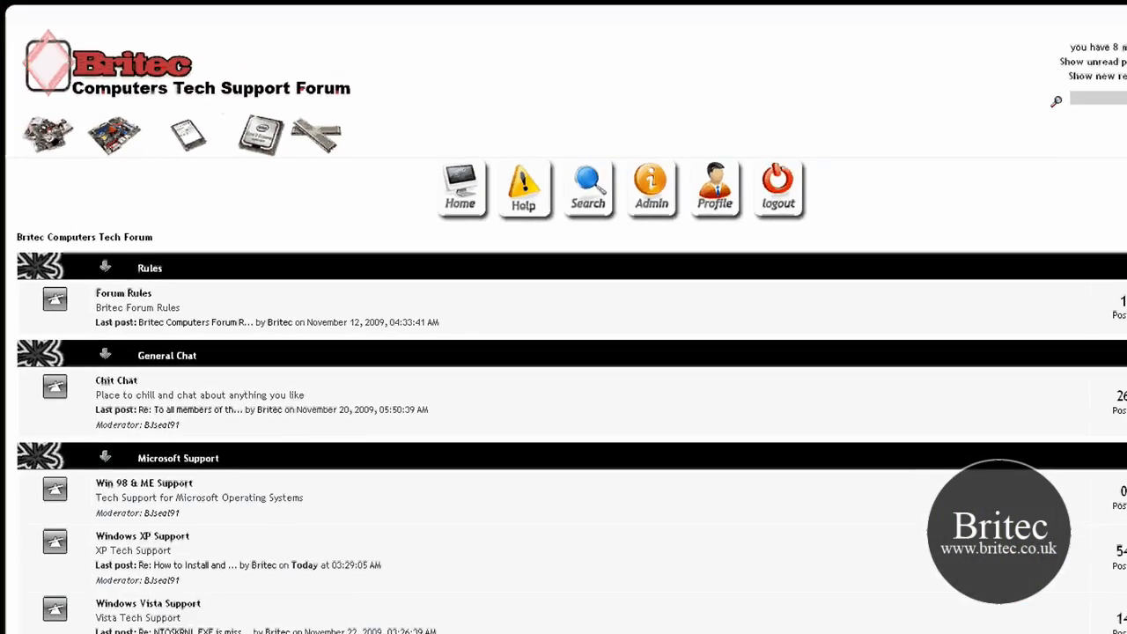
scroll(down, 3)
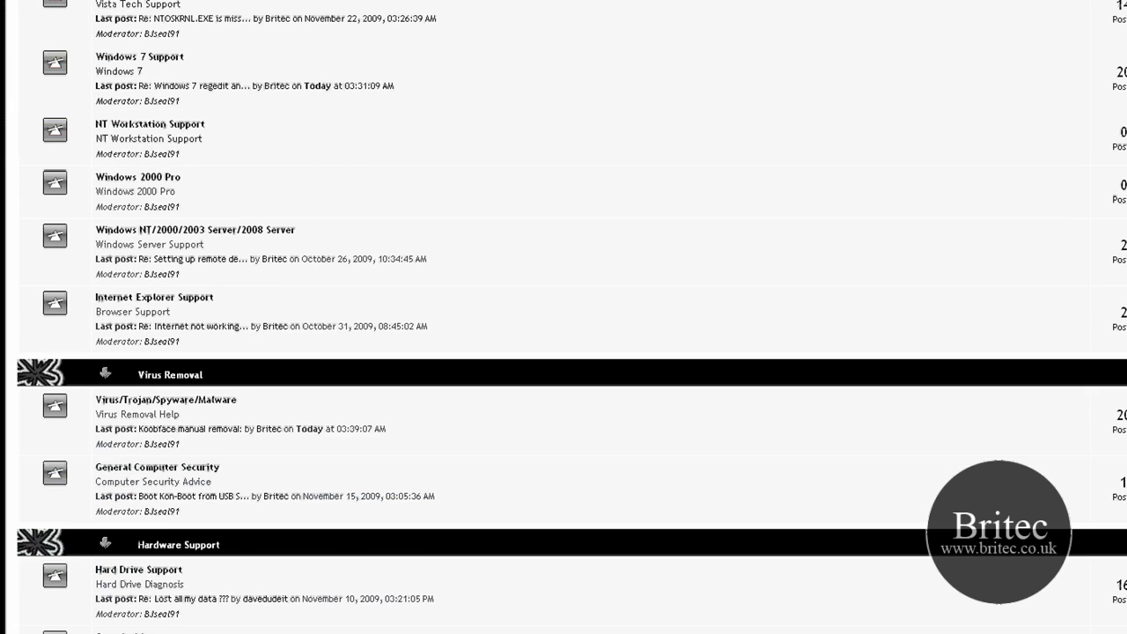
scroll(down, 3)
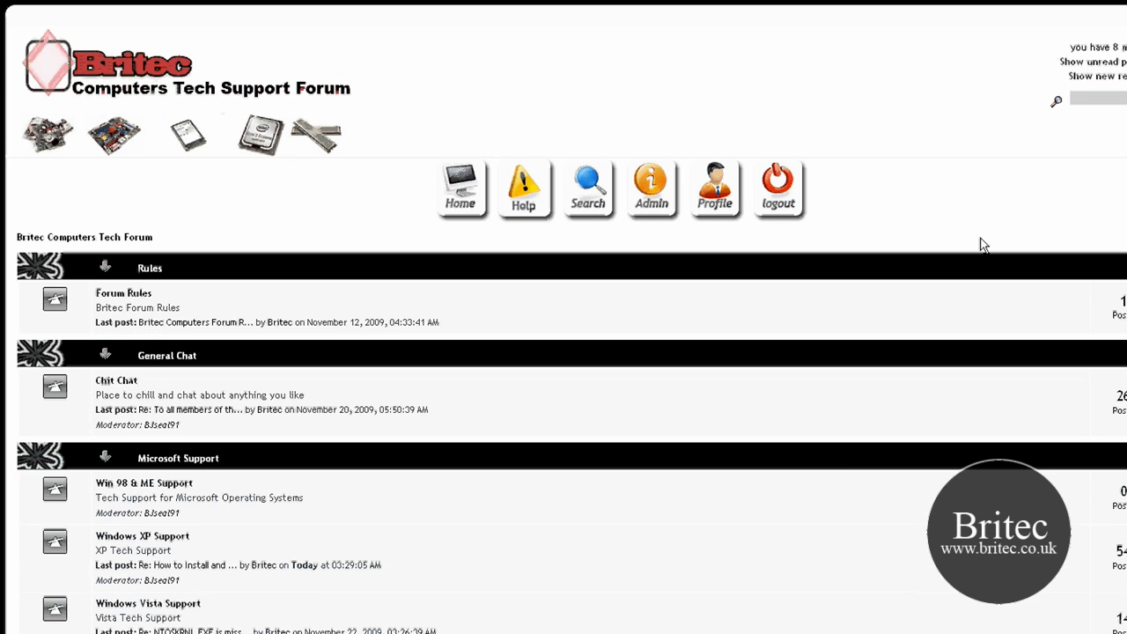
mouse_move(587, 339)
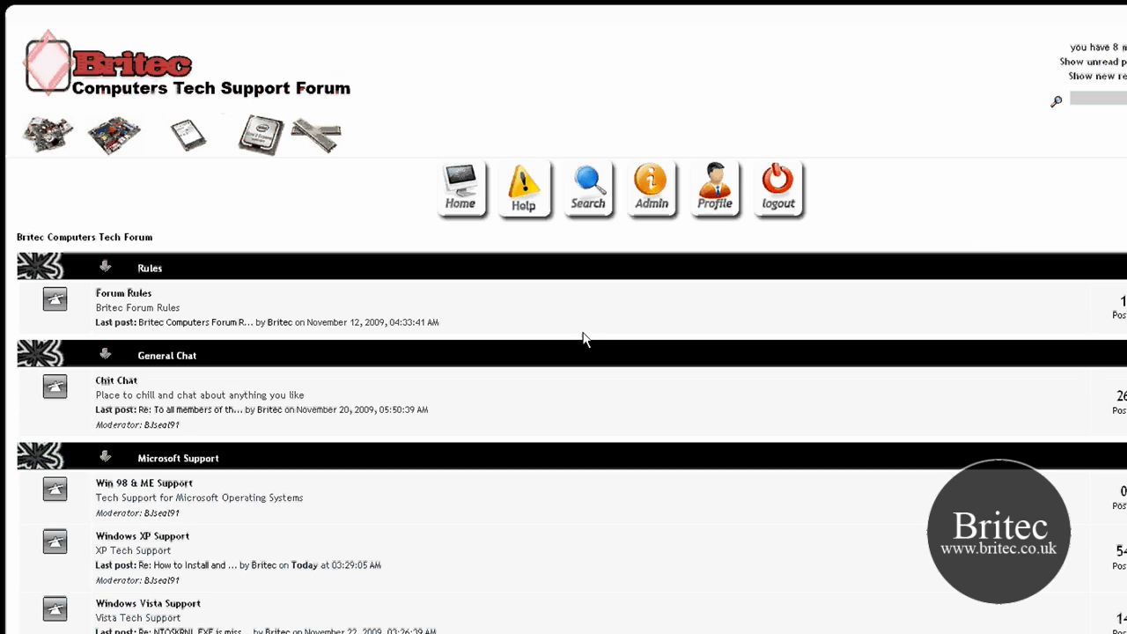
mouse_move(515, 308)
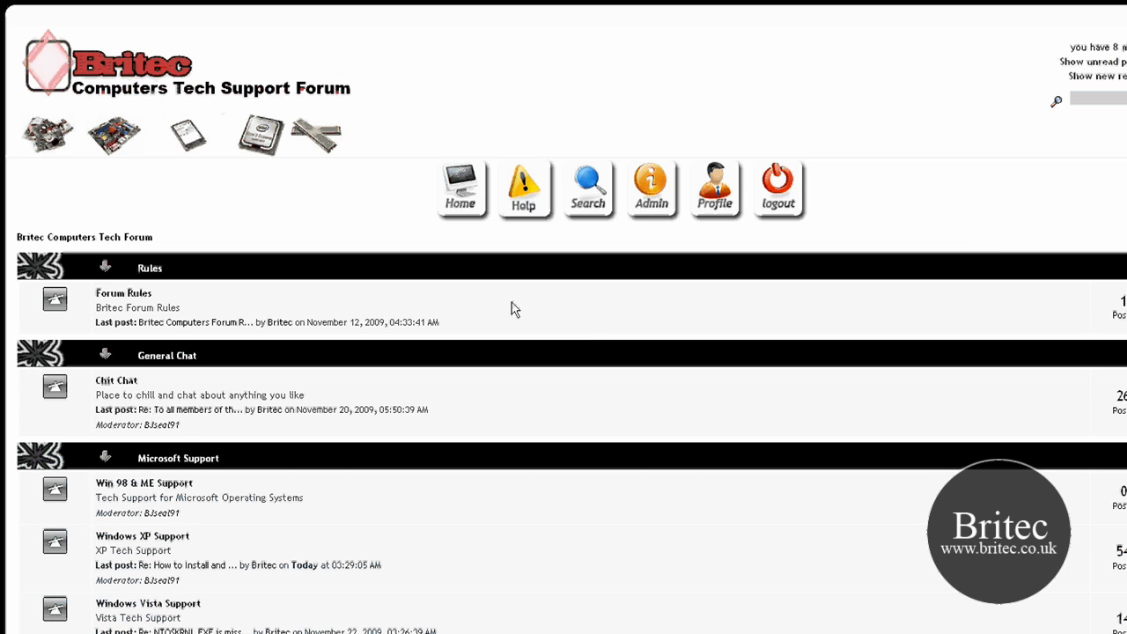